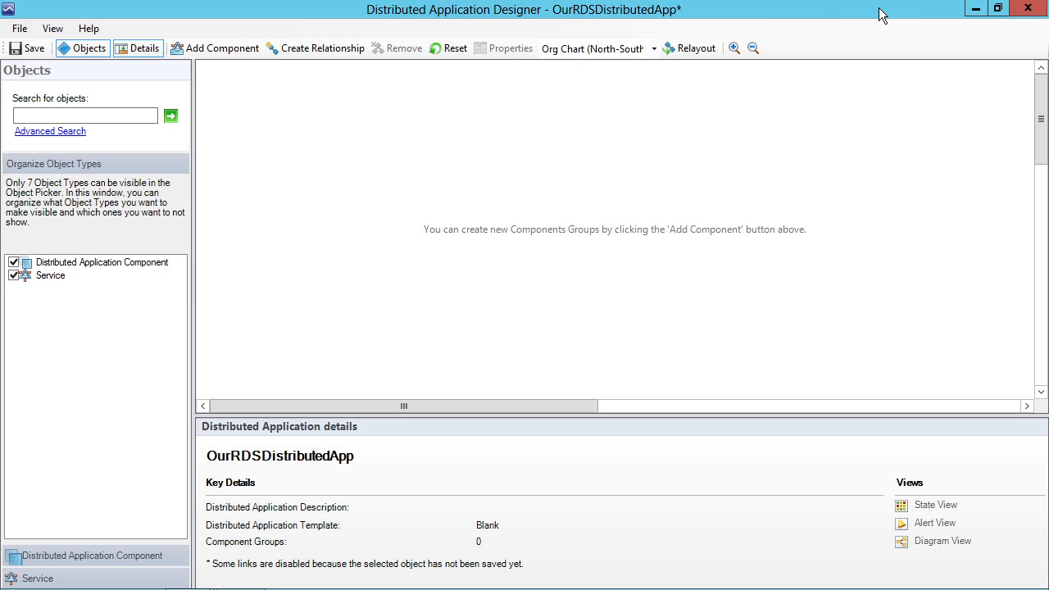
{"action": "mouse_move", "coordinate": [842, 24]}
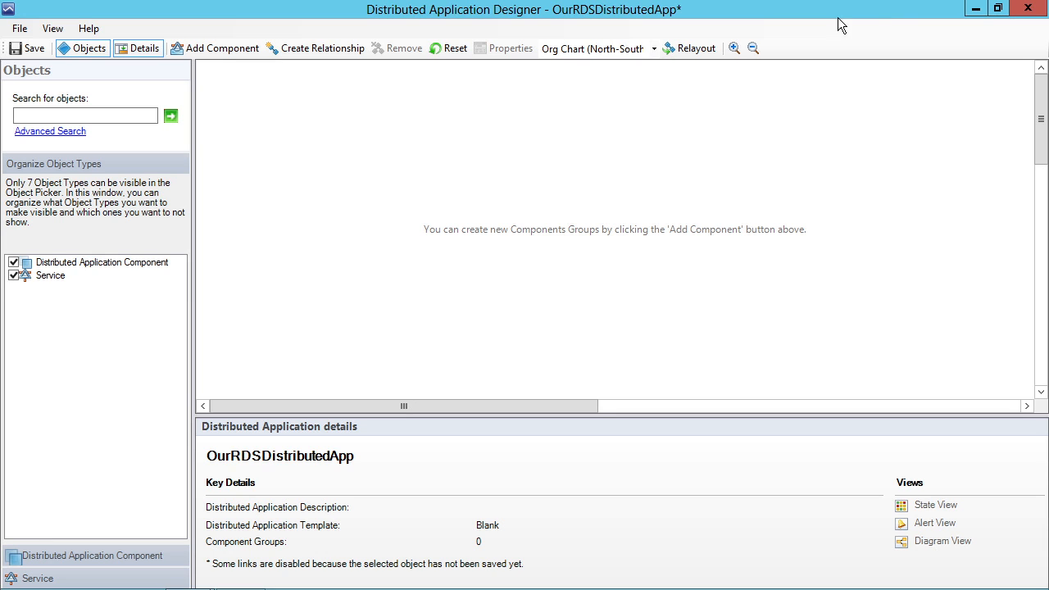
{"action": "mouse_move", "coordinate": [414, 160]}
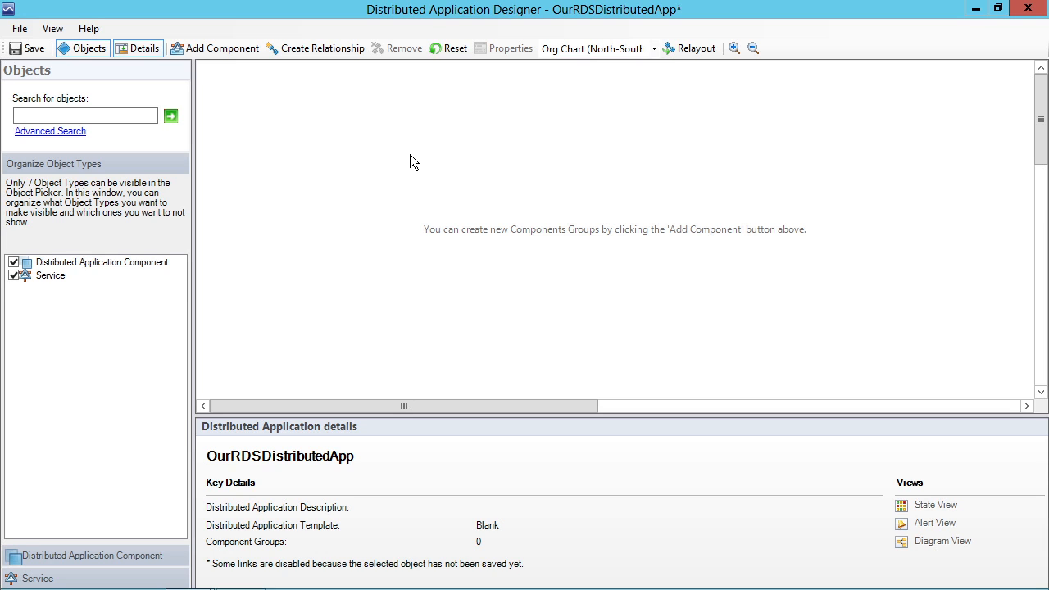
{"action": "mouse_move", "coordinate": [228, 67]}
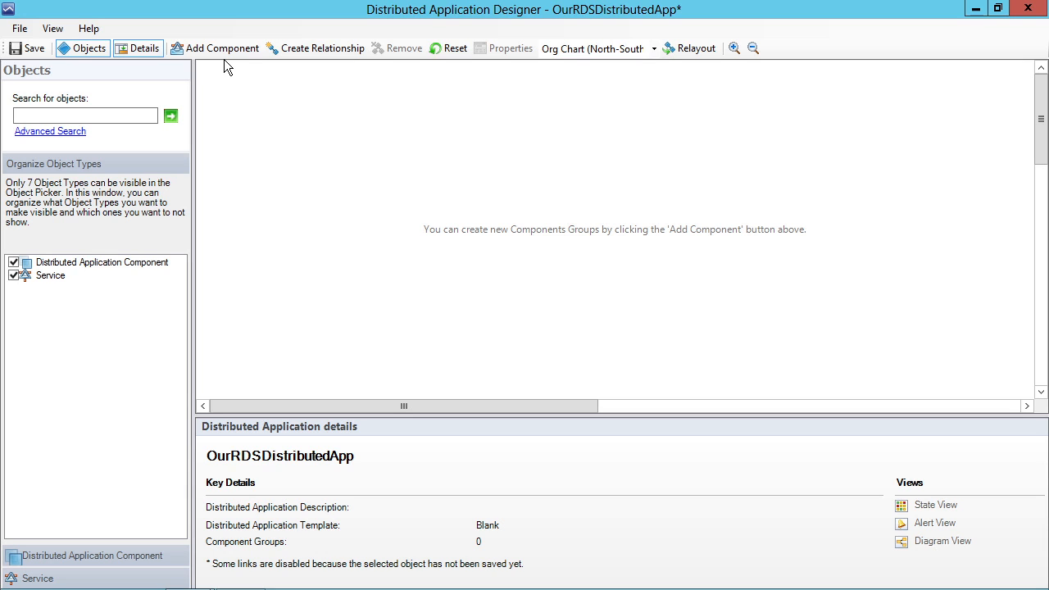
{"action": "mouse_move", "coordinate": [221, 47]}
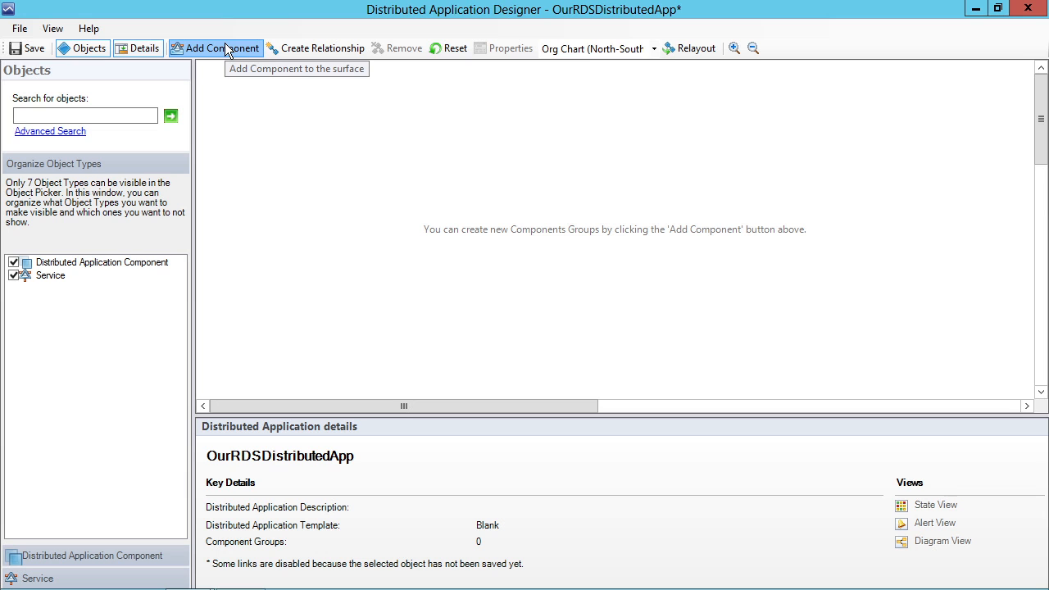
Create a 'Remote Desktop Session Hosts' component group restricted to RD Session Host Server objects.
{"action": "left_click", "coordinate": [214, 48]}
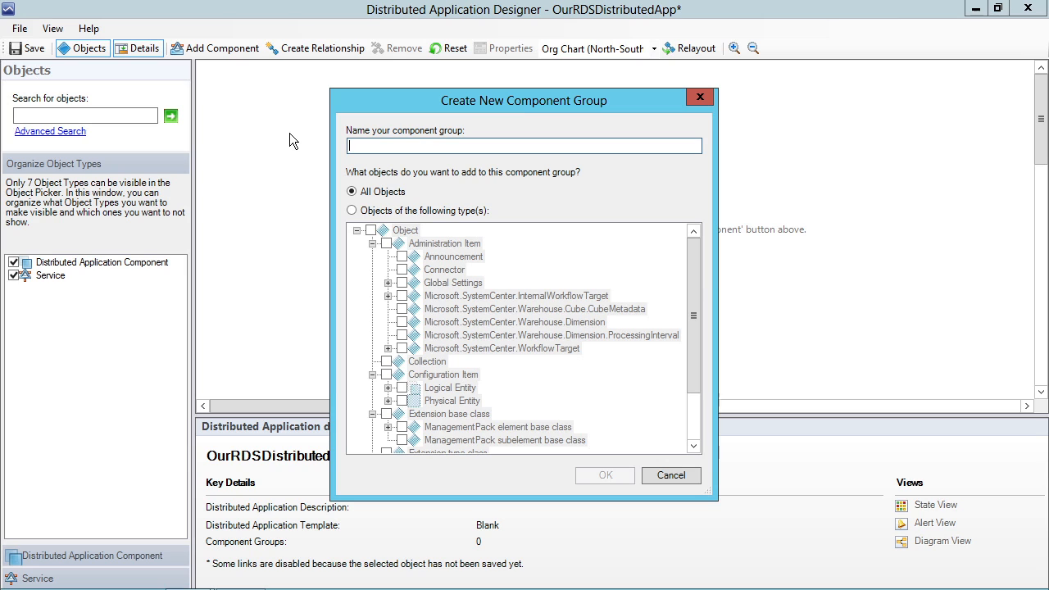
{"action": "type", "text": "Remote Desktop Session Ho"}
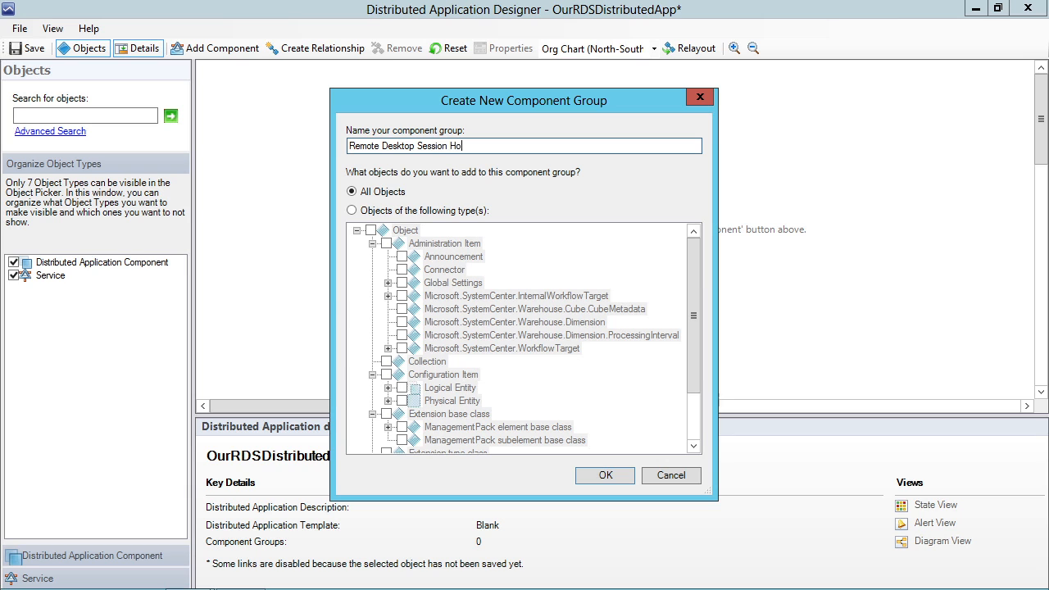
{"action": "left_click", "coordinate": [352, 210]}
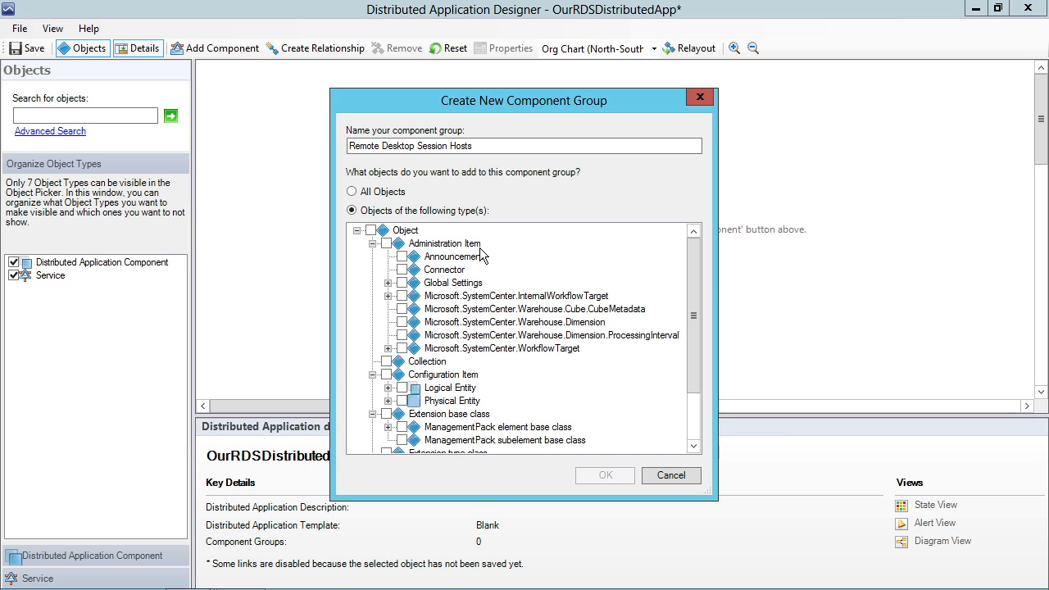
{"action": "mouse_move", "coordinate": [728, 254]}
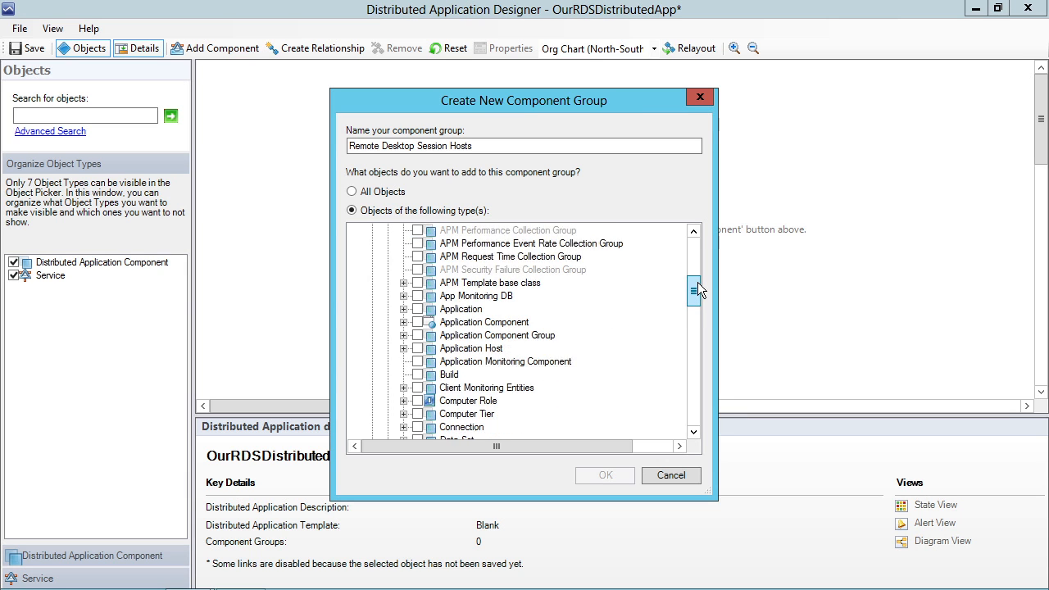
{"action": "scroll", "scroll_direction": "down", "scroll_amount": 3}
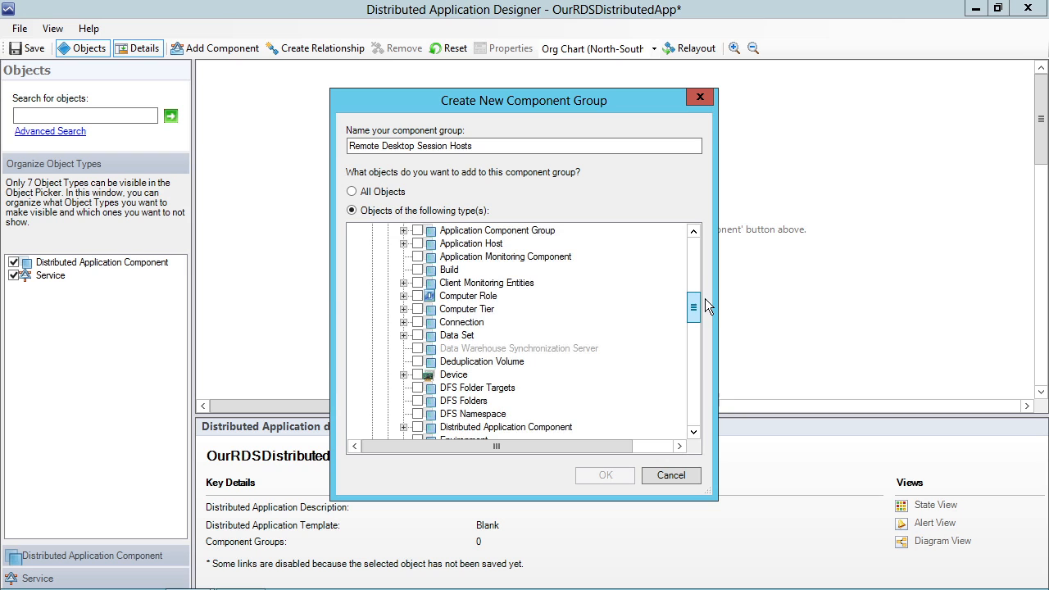
{"action": "scroll", "scroll_direction": "down", "scroll_amount": 3}
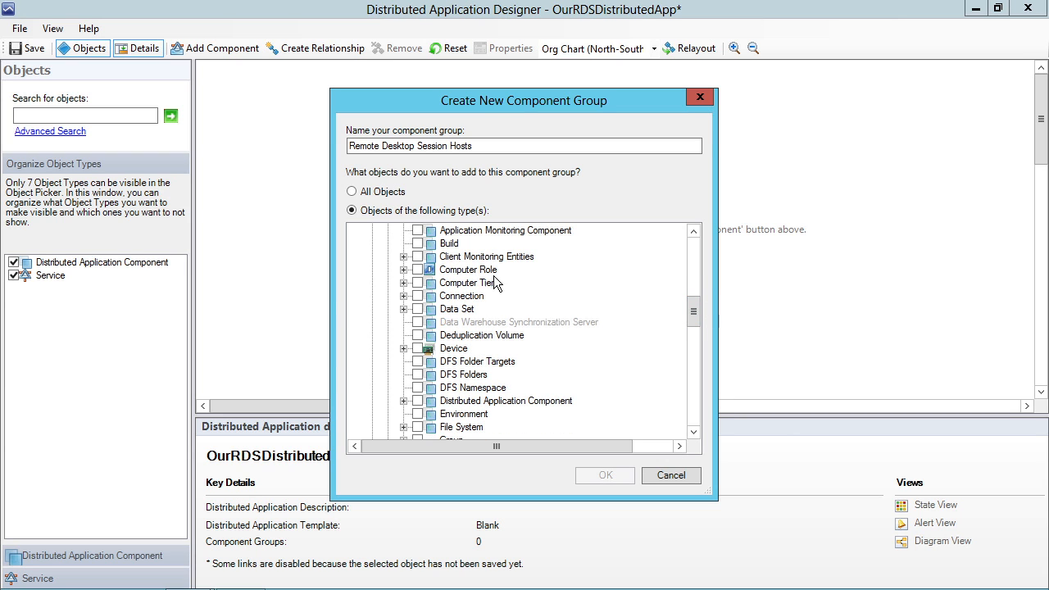
{"action": "left_click", "coordinate": [403, 270]}
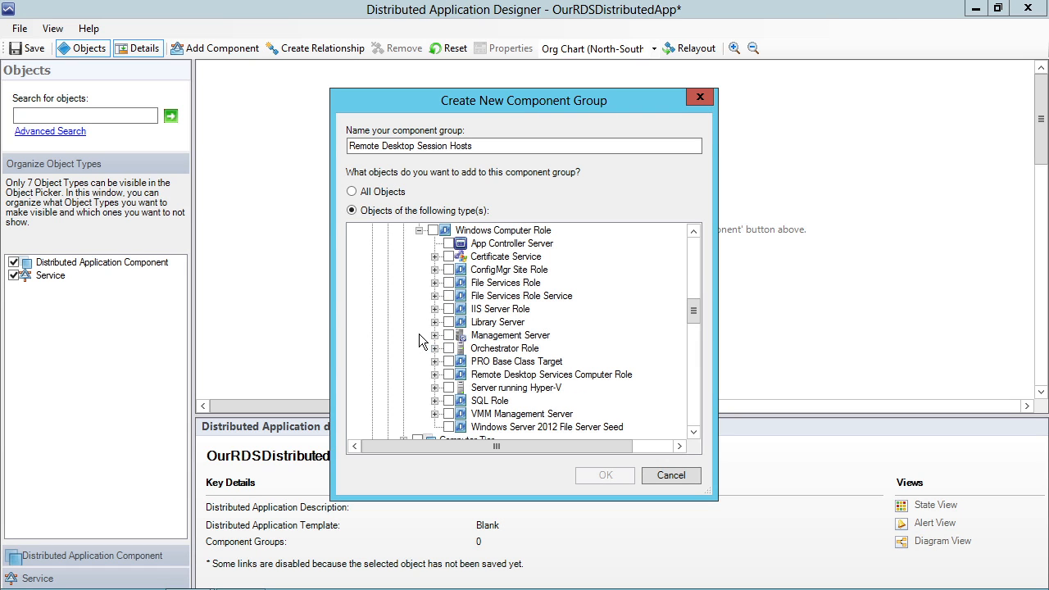
{"action": "left_click", "coordinate": [435, 362]}
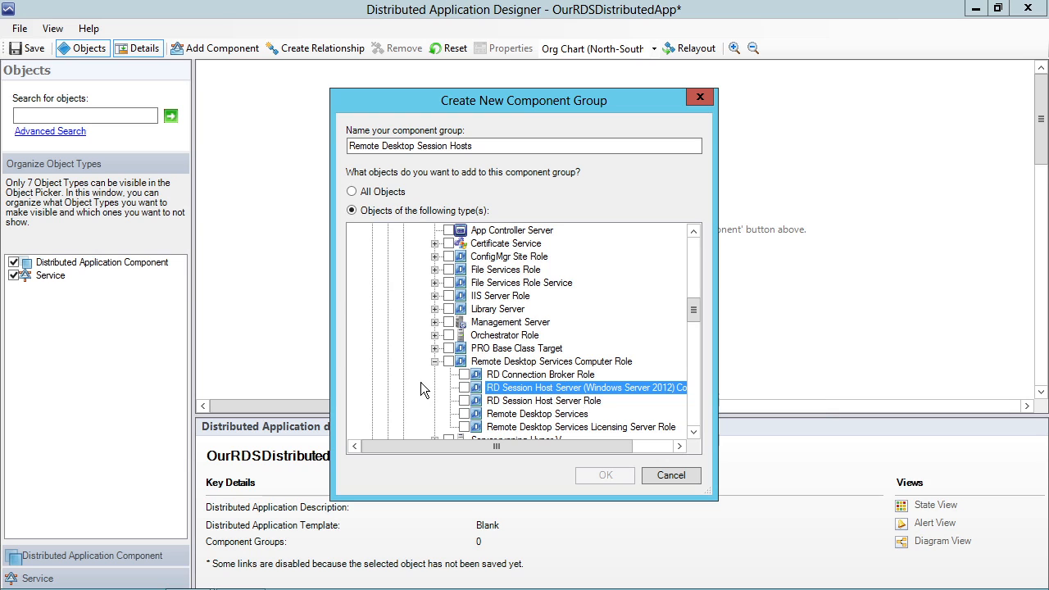
{"action": "left_click", "coordinate": [464, 387]}
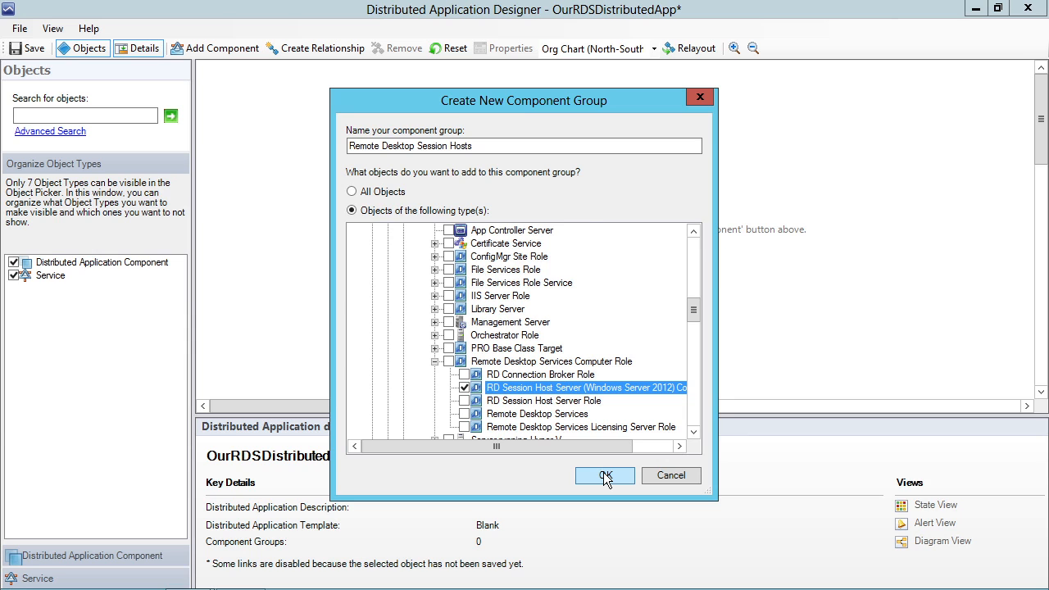
{"action": "left_click", "coordinate": [605, 475]}
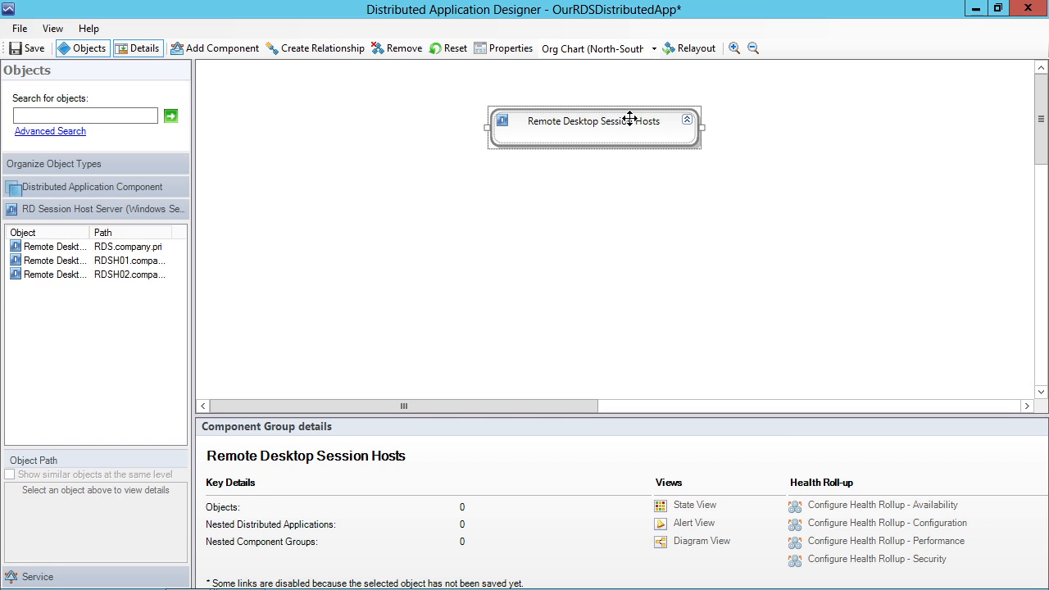
{"action": "mouse_move", "coordinate": [703, 191]}
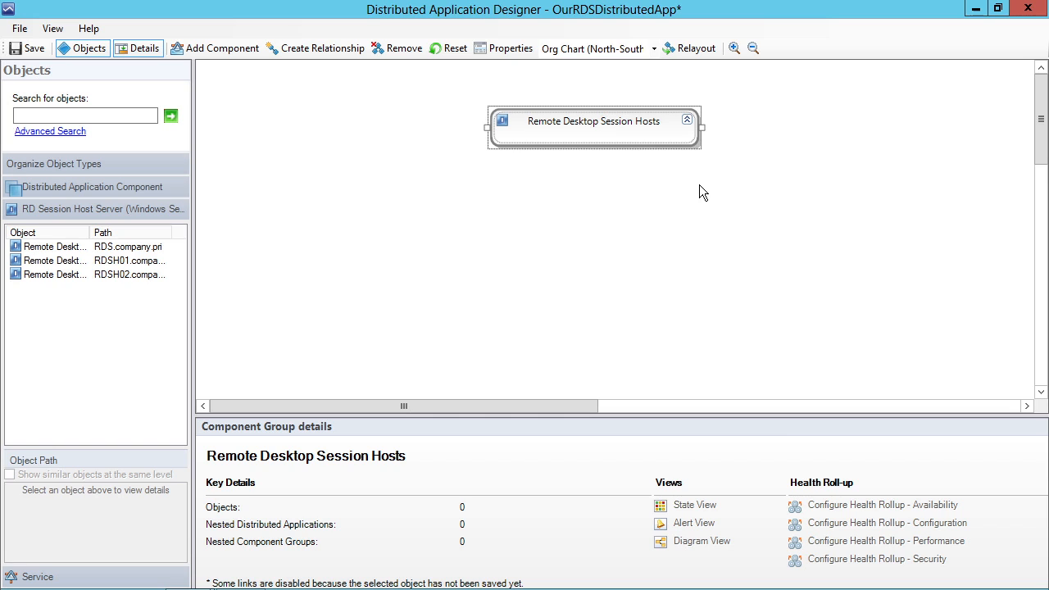
{"action": "mouse_move", "coordinate": [64, 275]}
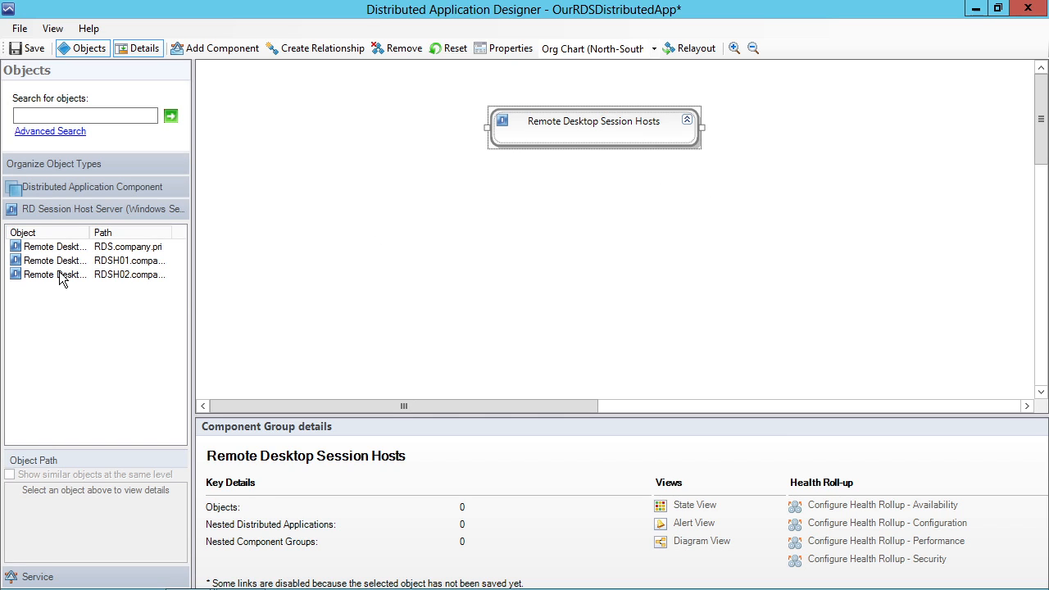
{"action": "mouse_move", "coordinate": [56, 275]}
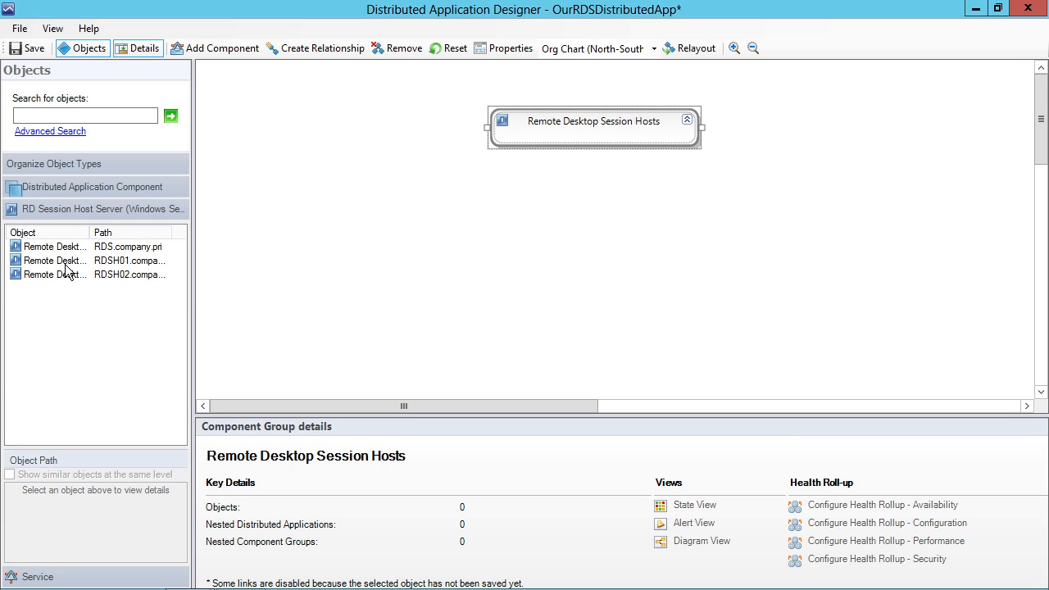
{"action": "mouse_move", "coordinate": [79, 295]}
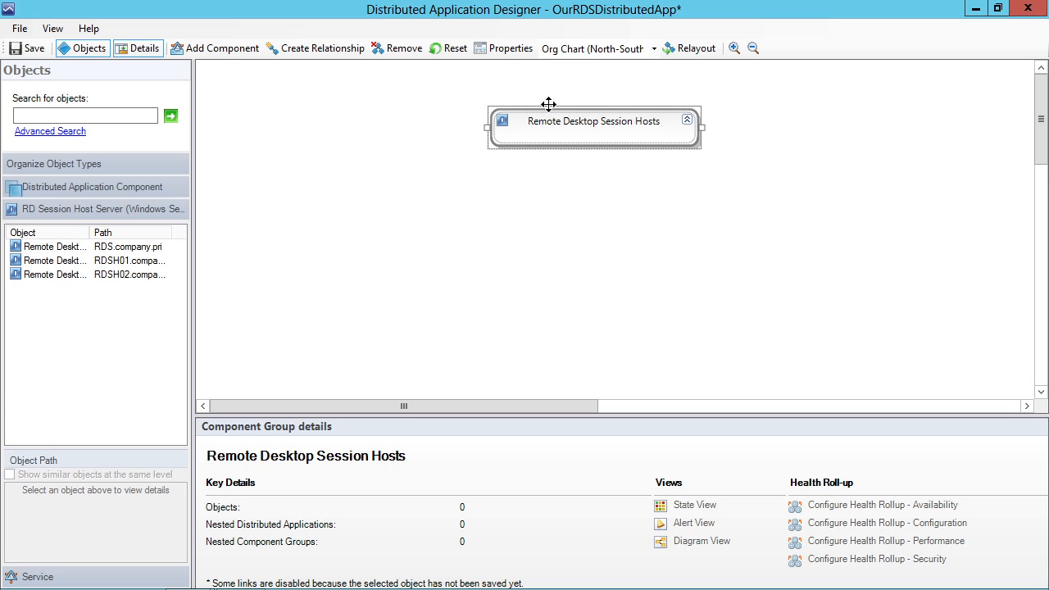
{"action": "mouse_move", "coordinate": [61, 261]}
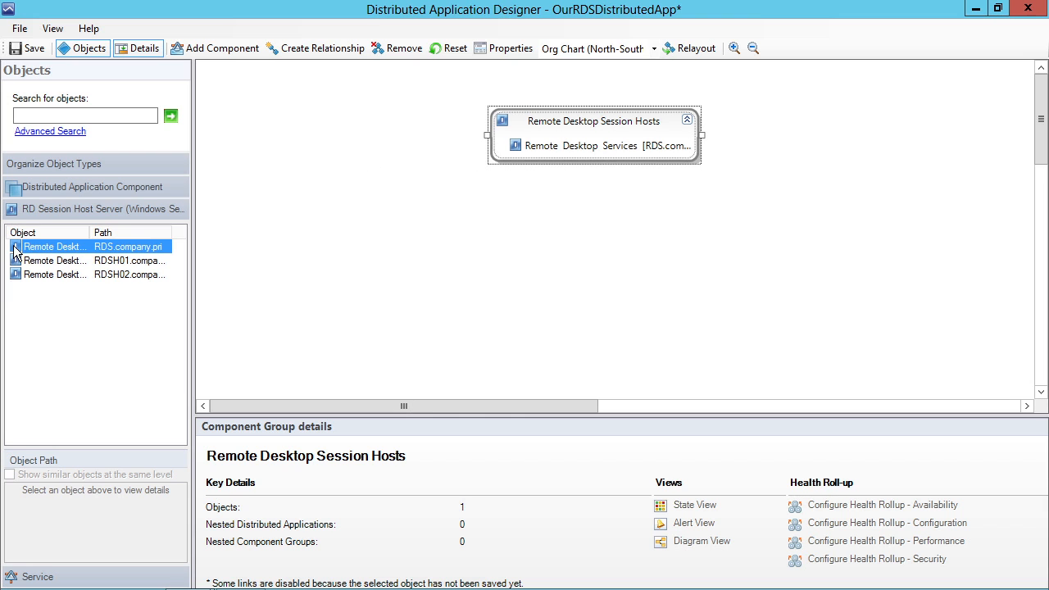
Add a session host server object from the Objects pane to the Session Hosts group.
{"action": "left_click", "coordinate": [55, 261]}
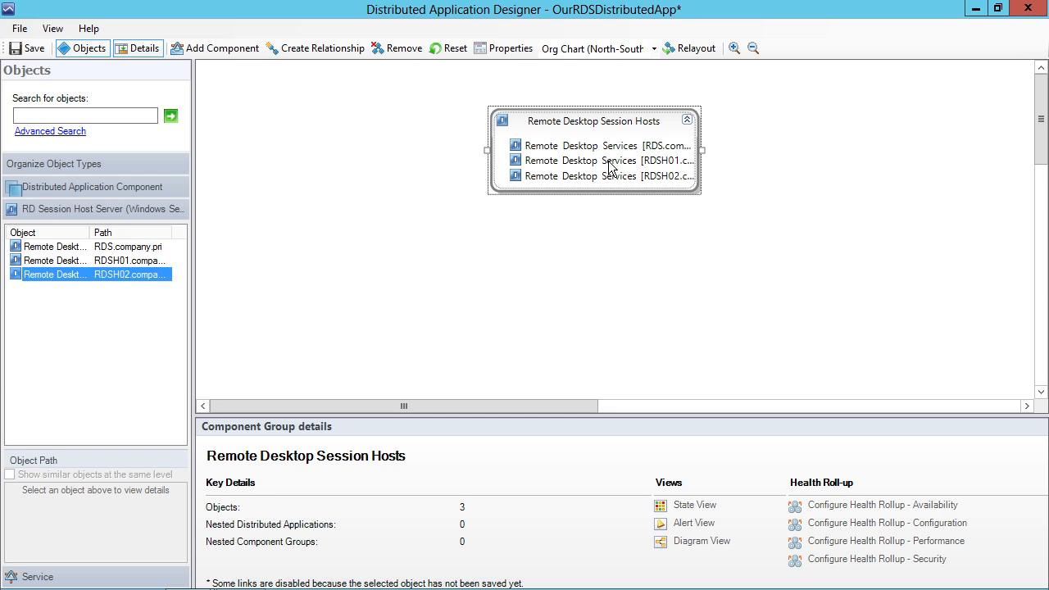
{"action": "mouse_move", "coordinate": [627, 223]}
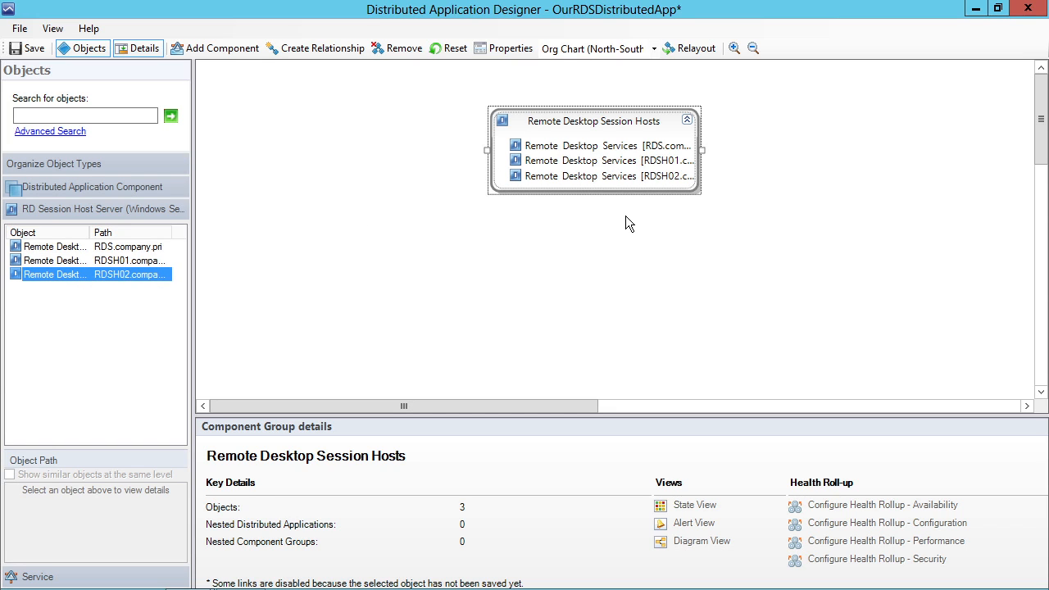
{"action": "mouse_move", "coordinate": [635, 203]}
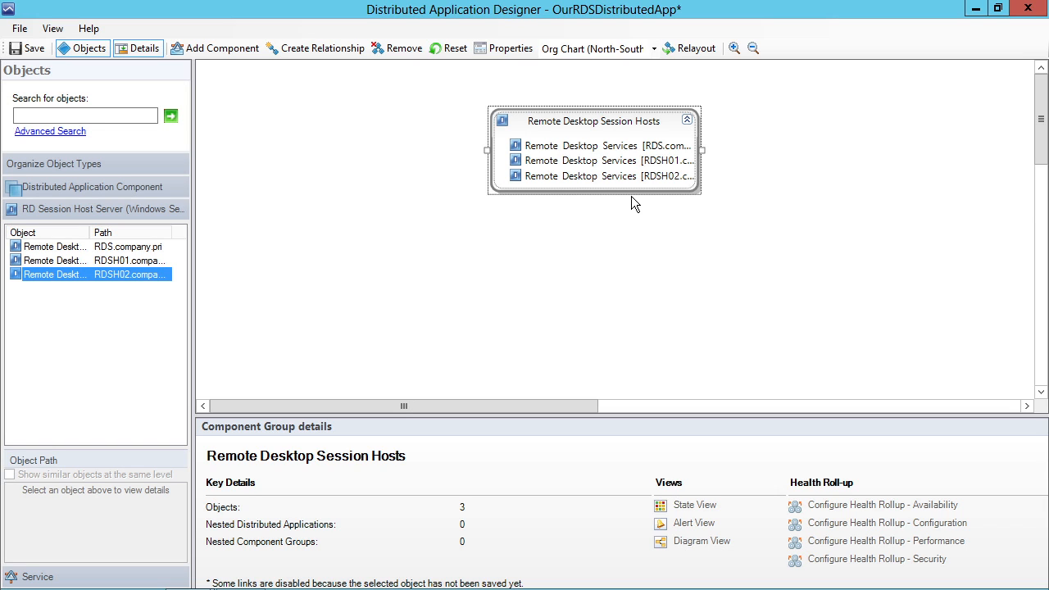
{"action": "mouse_move", "coordinate": [603, 170]}
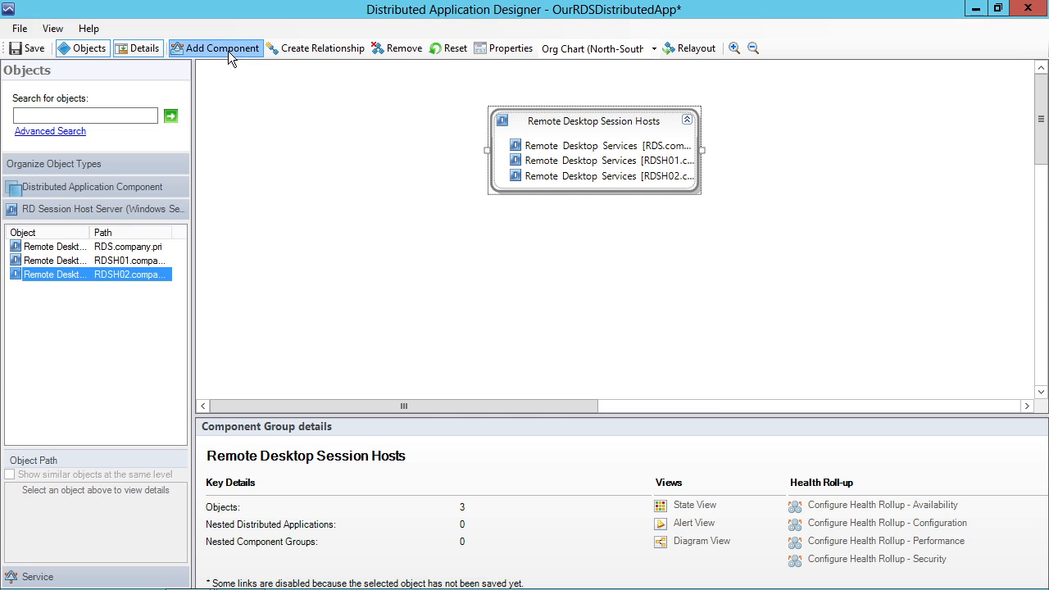
Create an 'RDWA IIS' component group restricted to IIS 8 Server Role objects.
{"action": "left_click", "coordinate": [216, 48]}
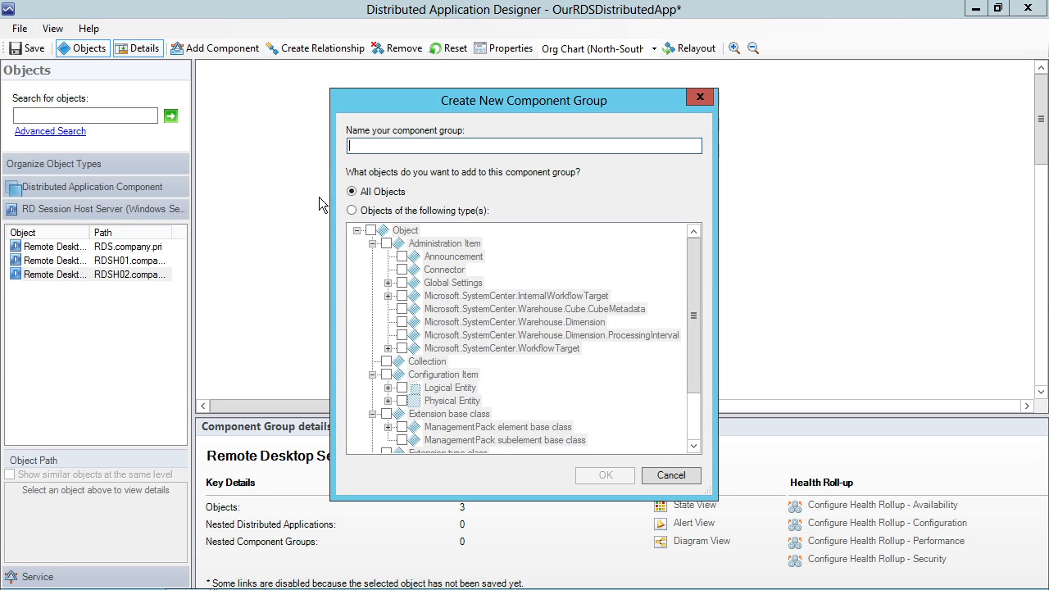
{"action": "mouse_move", "coordinate": [456, 178]}
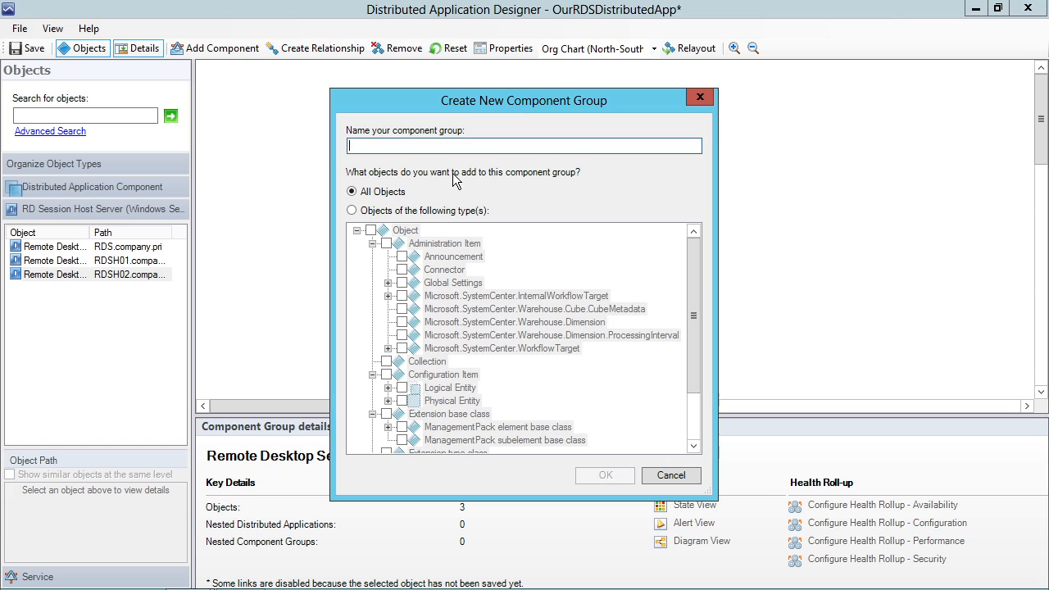
{"action": "type", "text": "RDWA IIS"}
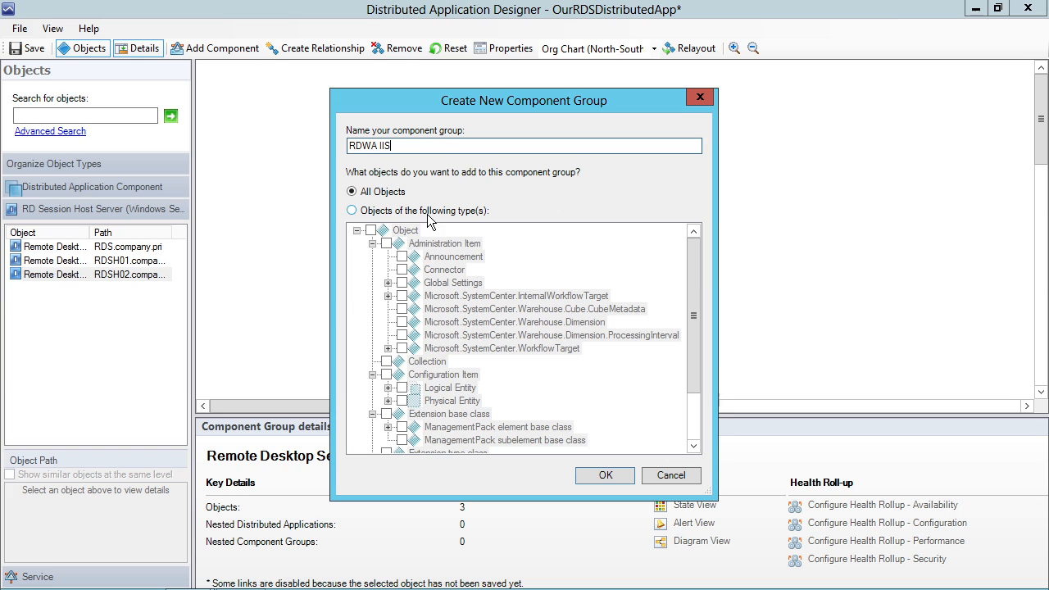
{"action": "left_click", "coordinate": [352, 211]}
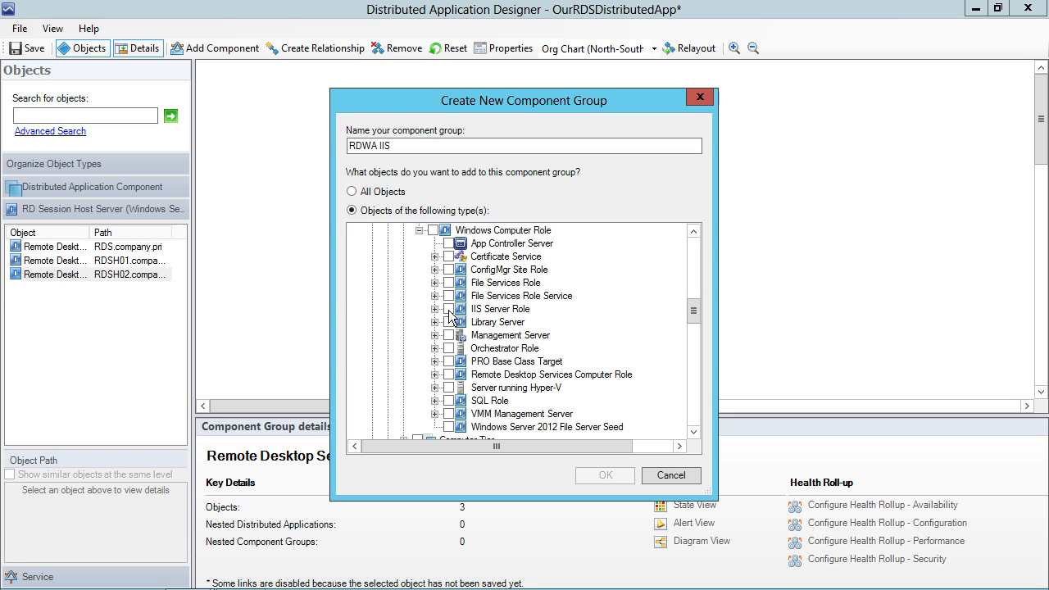
{"action": "left_click", "coordinate": [435, 309]}
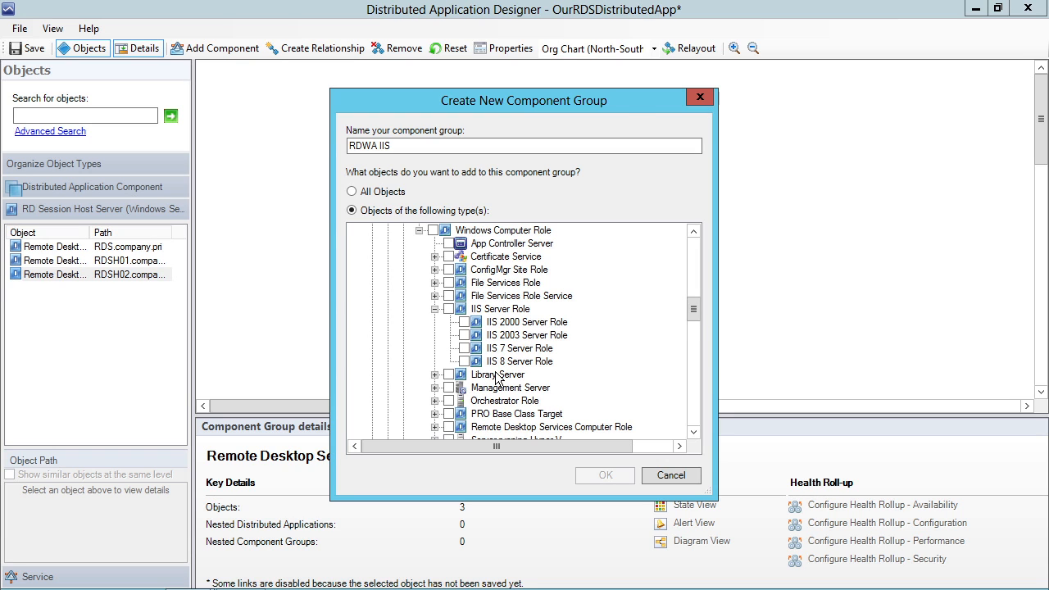
{"action": "left_click", "coordinate": [465, 361]}
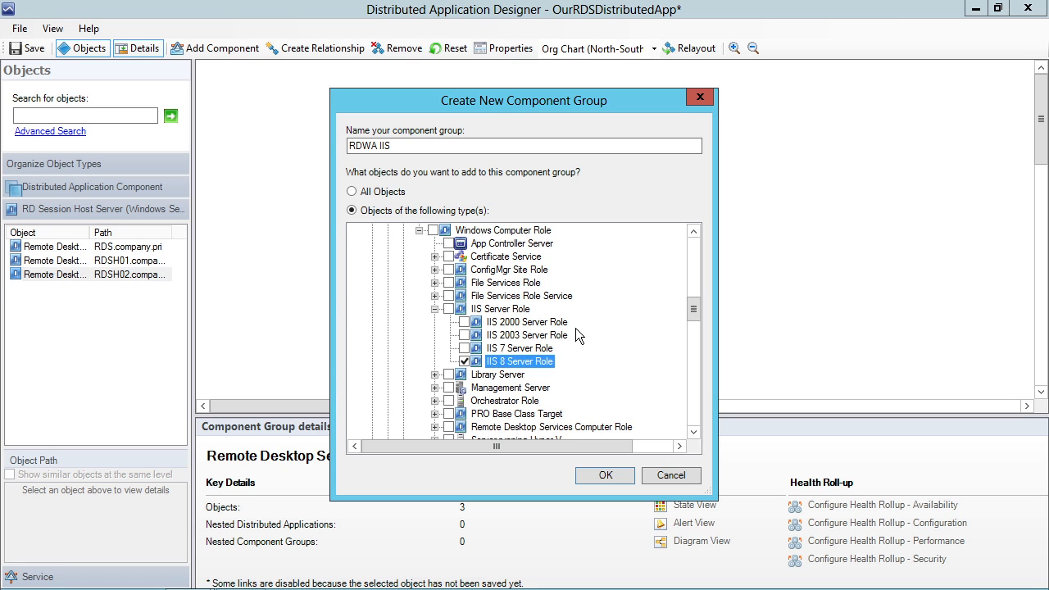
{"action": "left_click", "coordinate": [605, 475]}
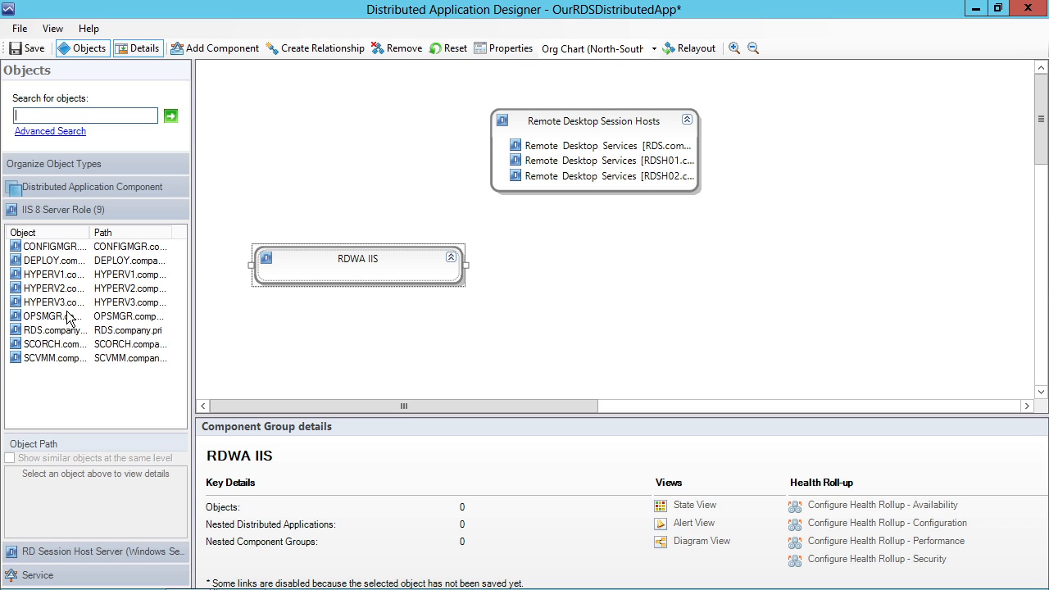
{"action": "mouse_move", "coordinate": [70, 344]}
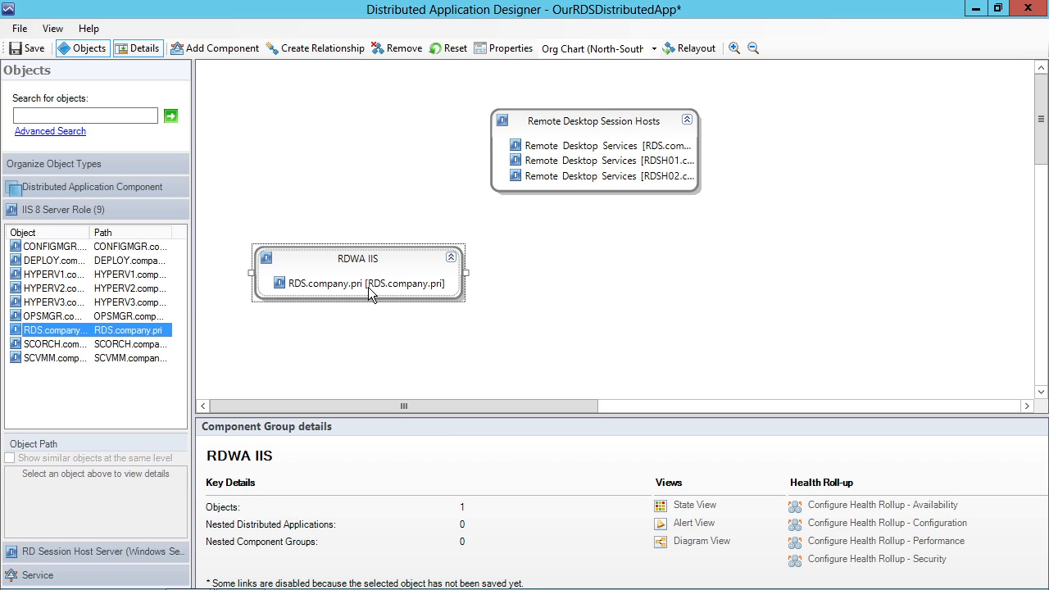
Move the RDWA IIS group closer beneath Remote Desktop Session Hosts.
{"action": "left_click_drag", "start_coordinate": [358, 273], "coordinate": [437, 253]}
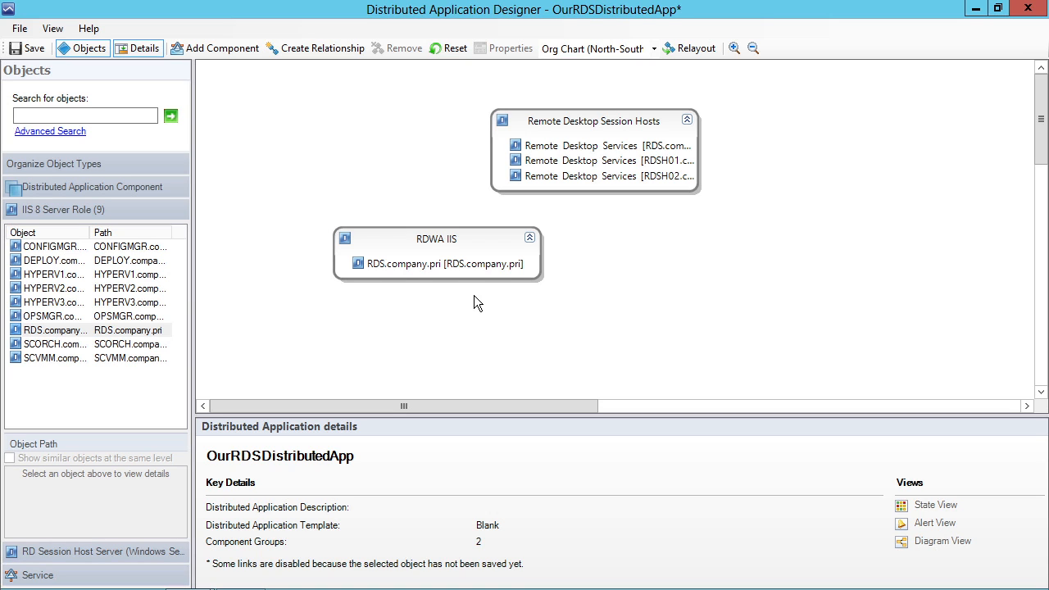
Create an 'RDWA Site Availability' group using the Our Web App Availability Monitor template type.
{"action": "left_click", "coordinate": [220, 48]}
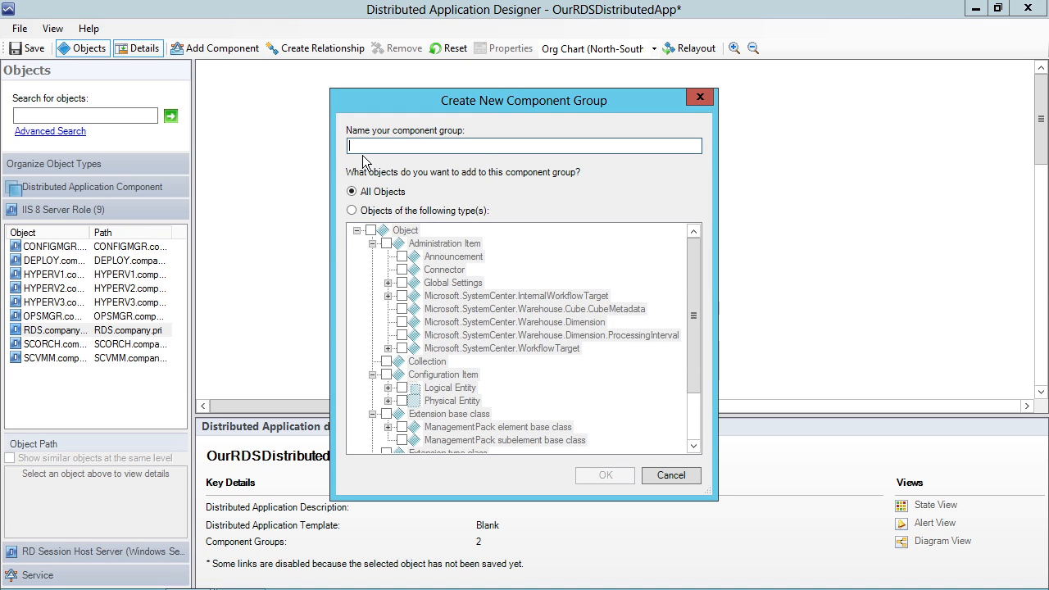
{"action": "type", "text": "RDWA Site Av"}
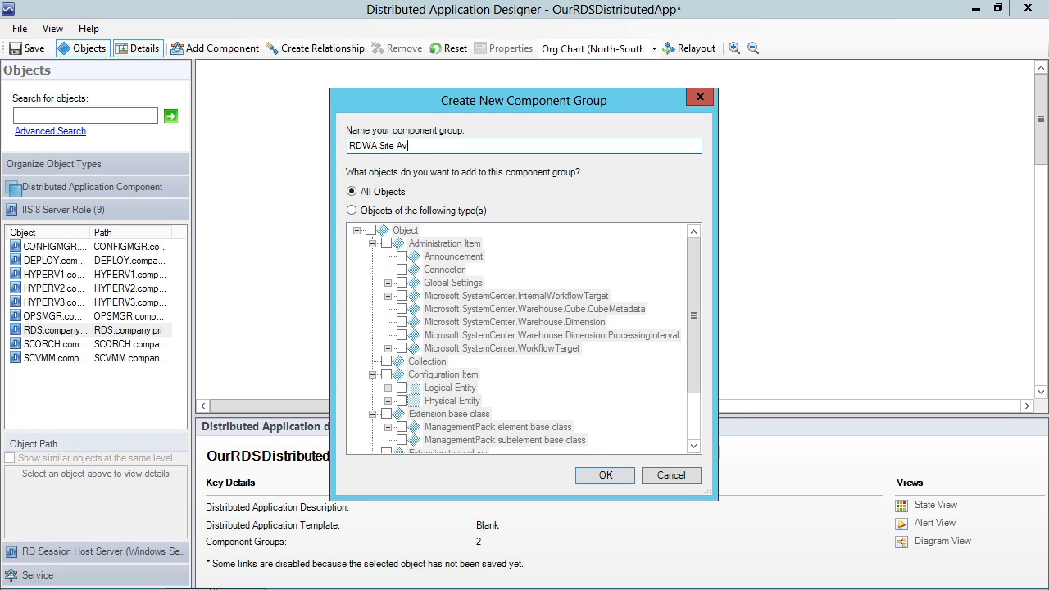
{"action": "type", "text": "ailability"}
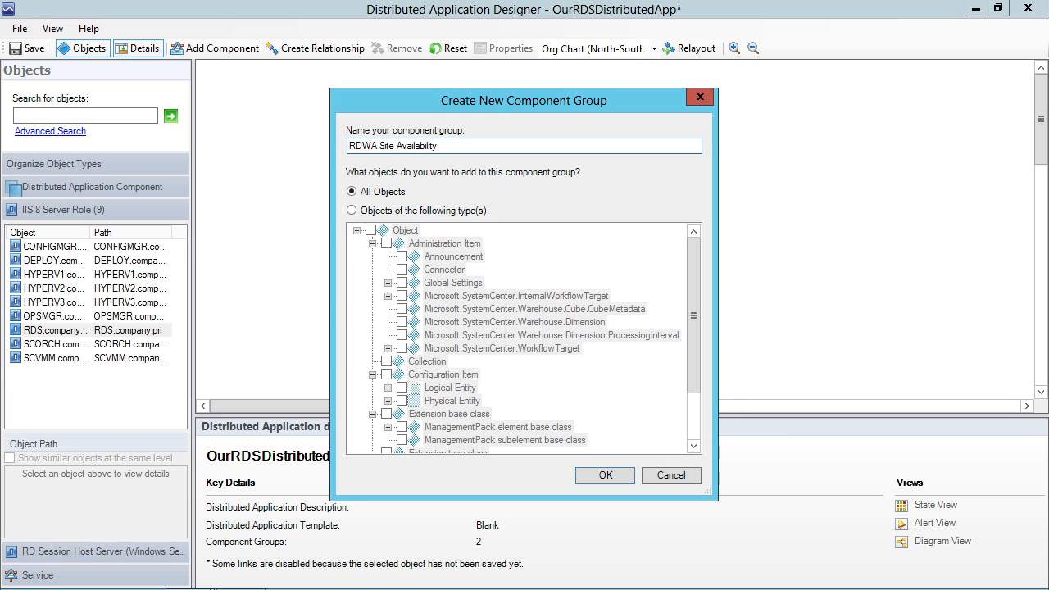
{"action": "left_click", "coordinate": [352, 209]}
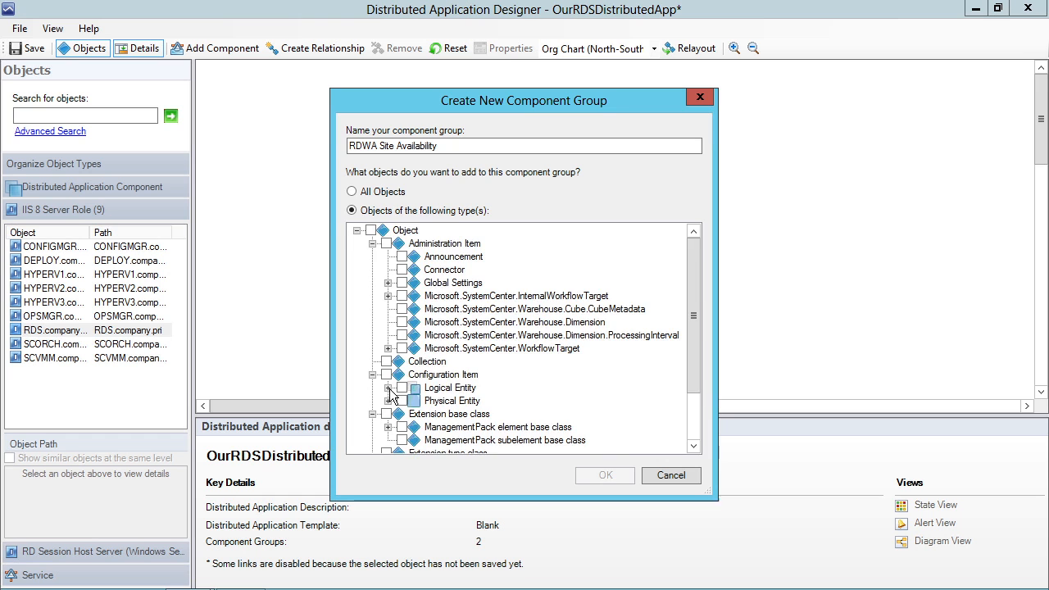
{"action": "left_click", "coordinate": [389, 388]}
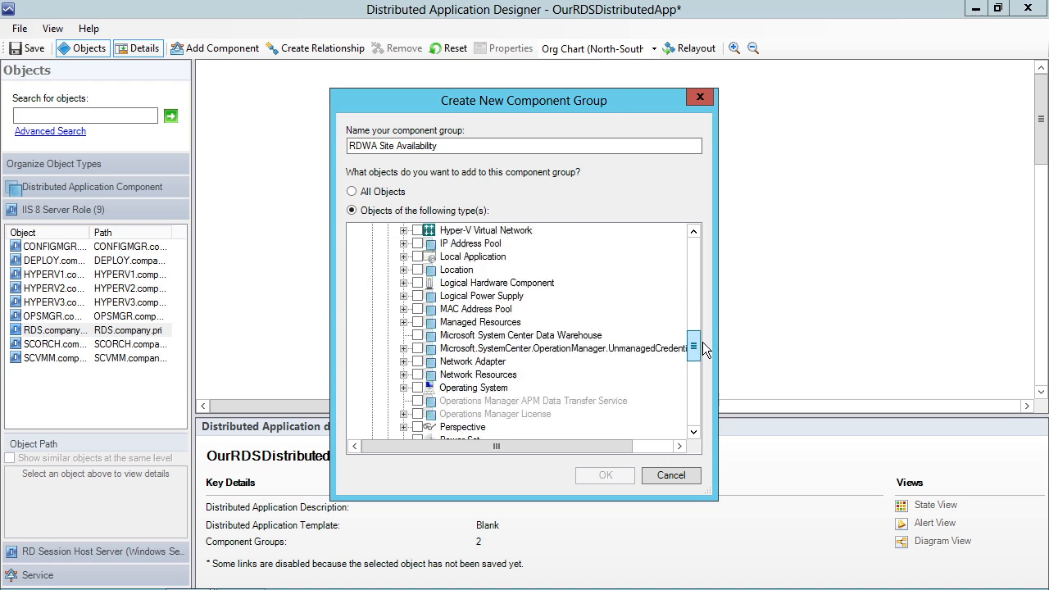
{"action": "scroll", "scroll_direction": "down", "scroll_amount": 3}
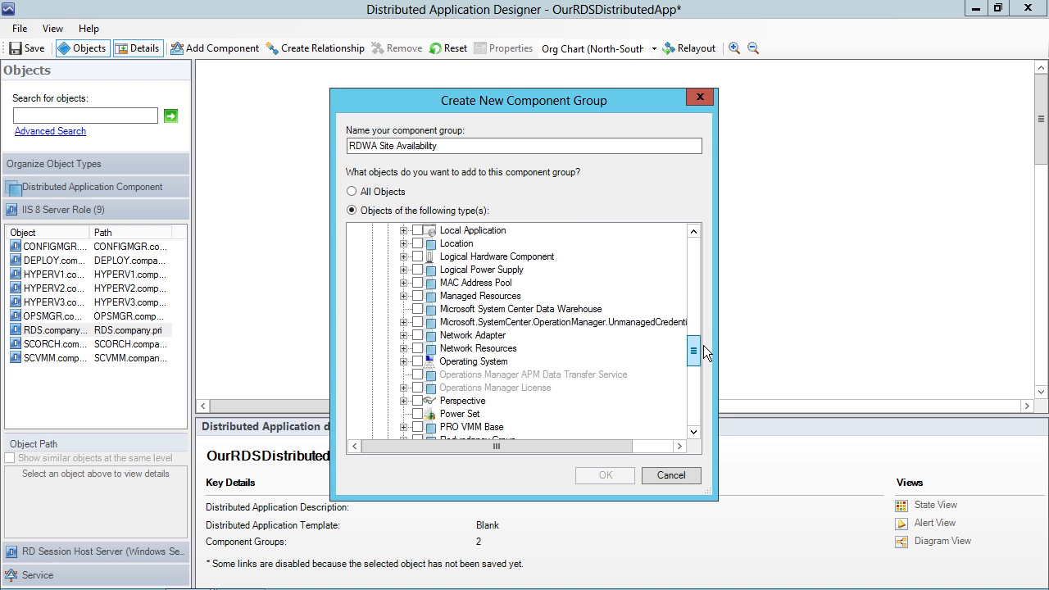
{"action": "scroll", "scroll_direction": "down", "scroll_amount": 3}
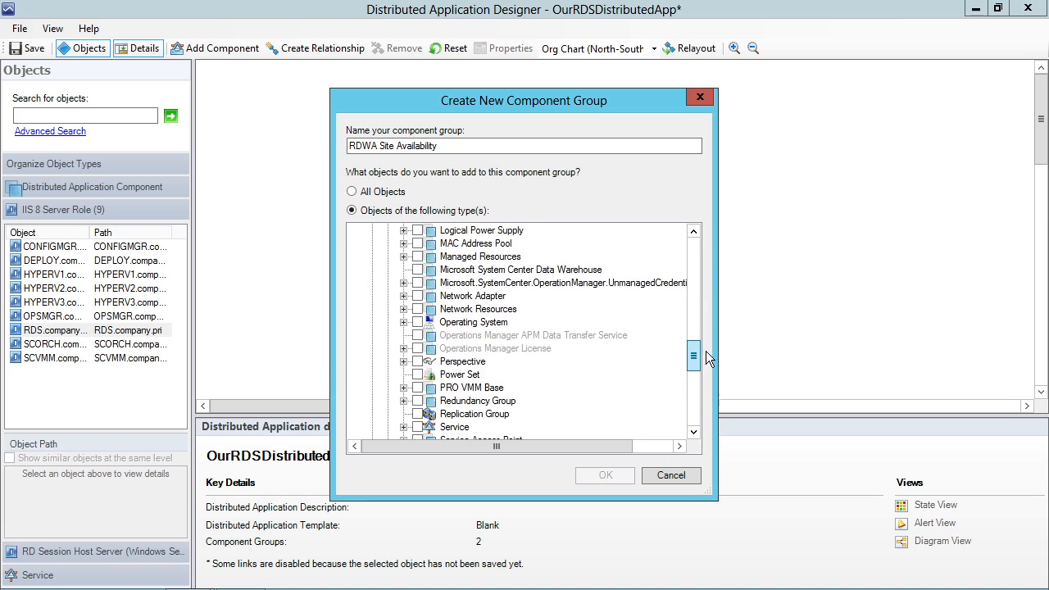
{"action": "scroll", "scroll_direction": "down", "scroll_amount": 3}
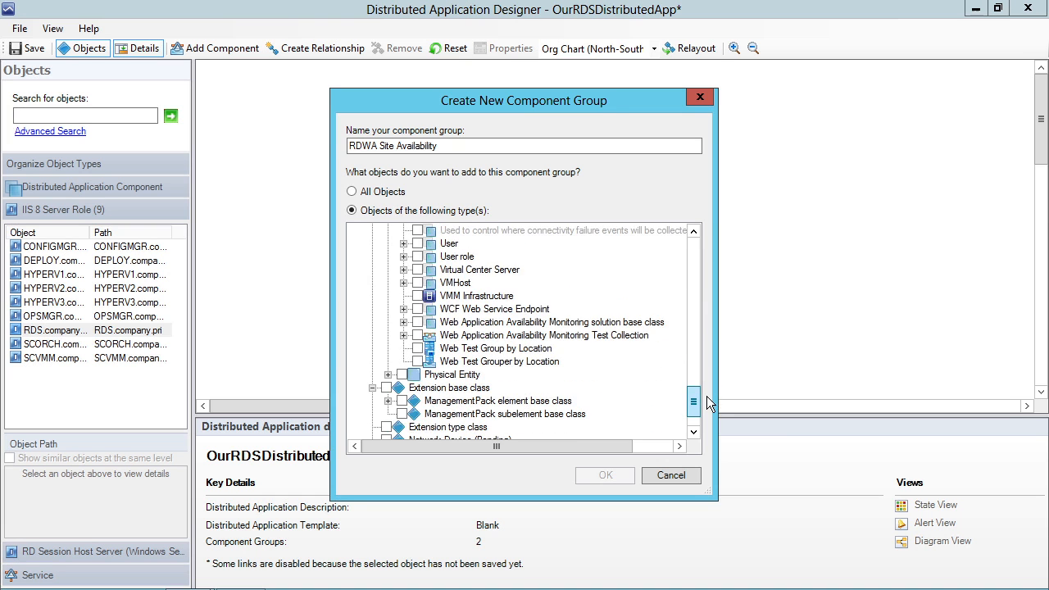
{"action": "left_click", "coordinate": [551, 322]}
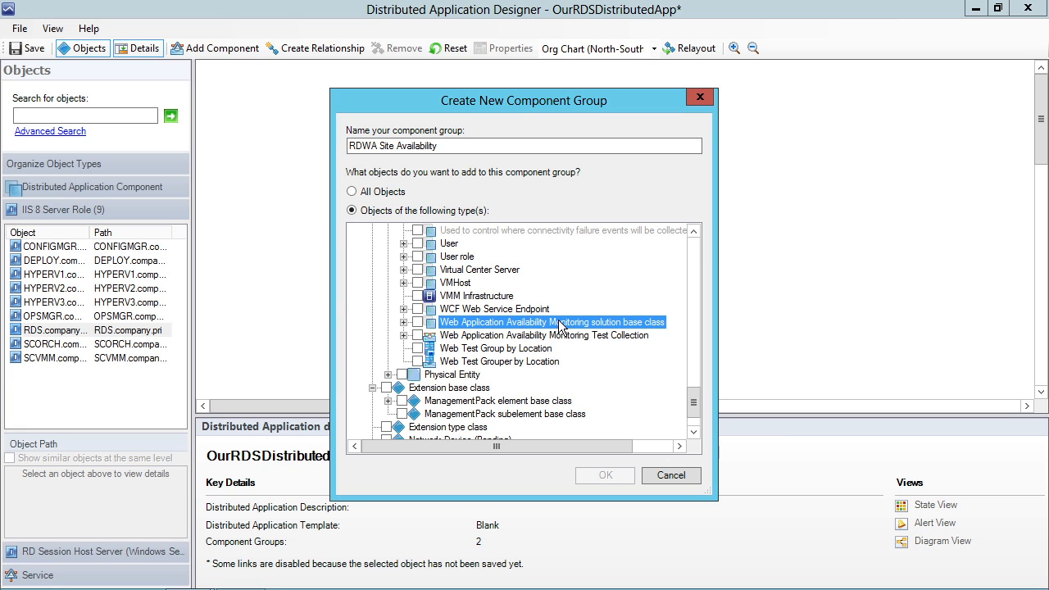
{"action": "left_click", "coordinate": [404, 322]}
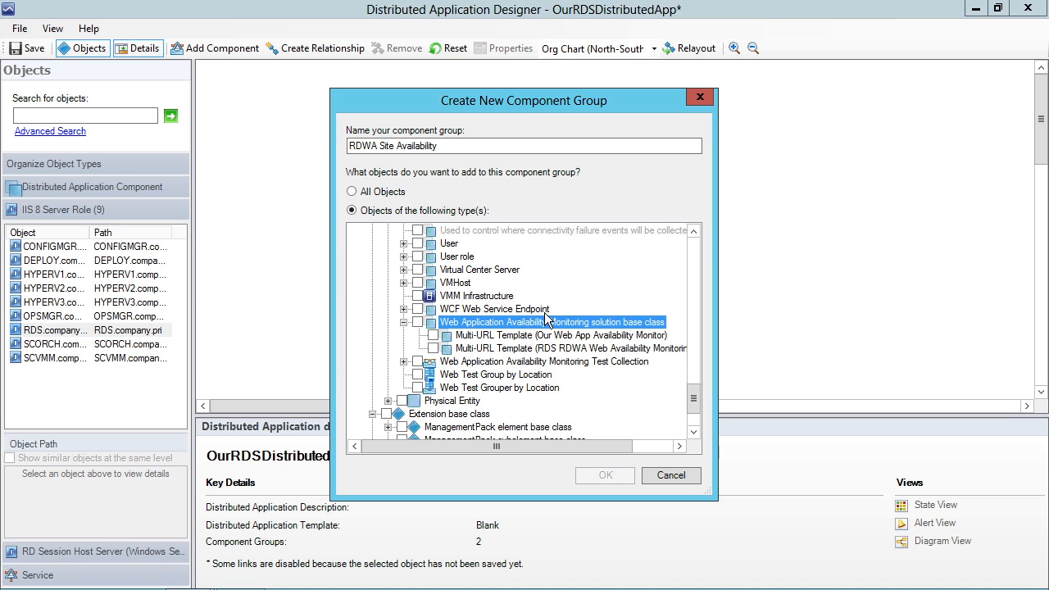
{"action": "left_click", "coordinate": [566, 348]}
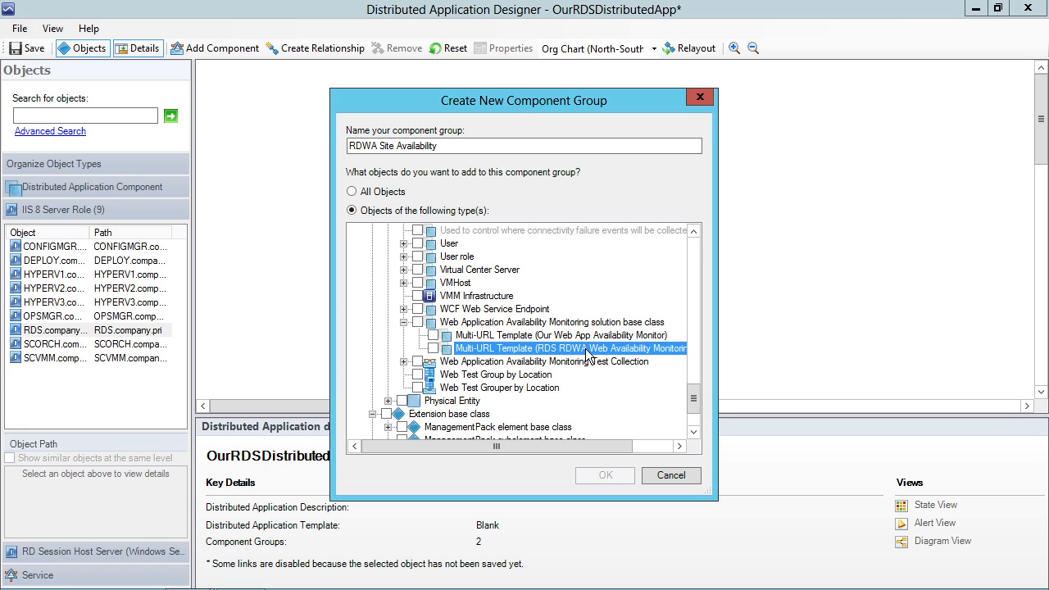
{"action": "mouse_move", "coordinate": [564, 343]}
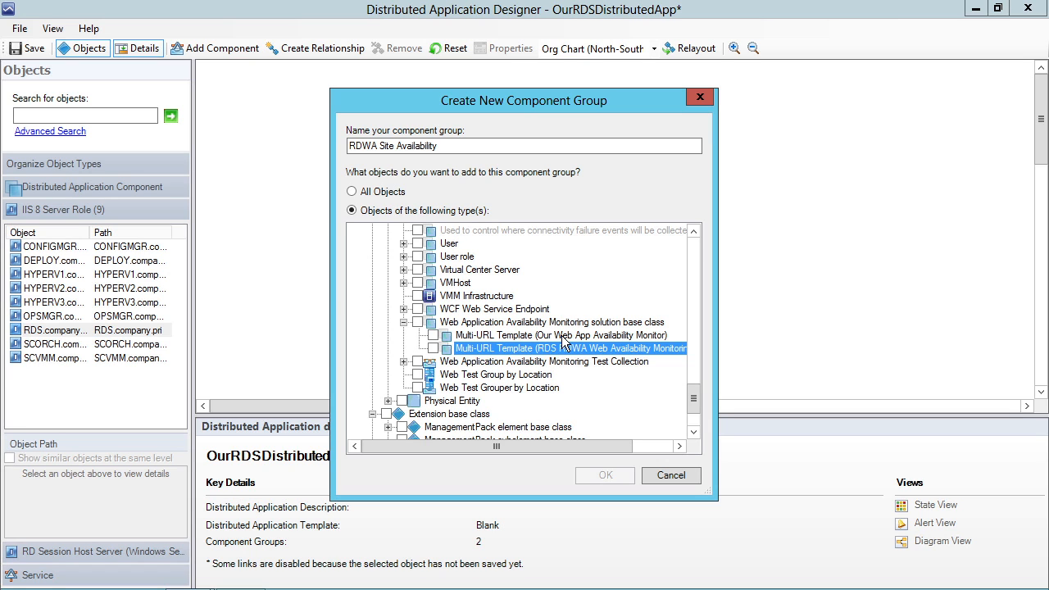
{"action": "mouse_move", "coordinate": [431, 344]}
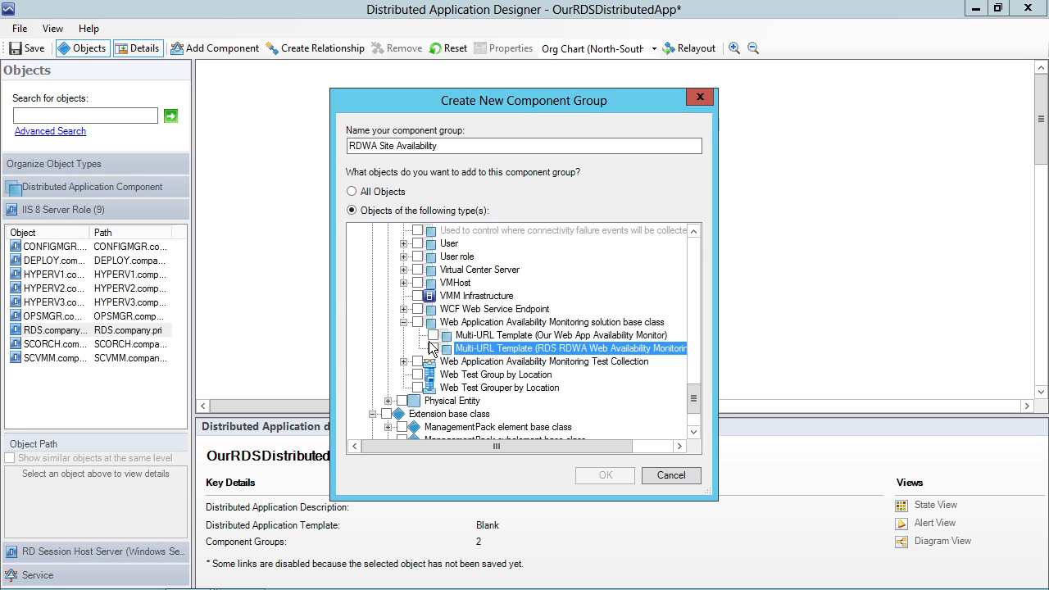
{"action": "left_click", "coordinate": [434, 335]}
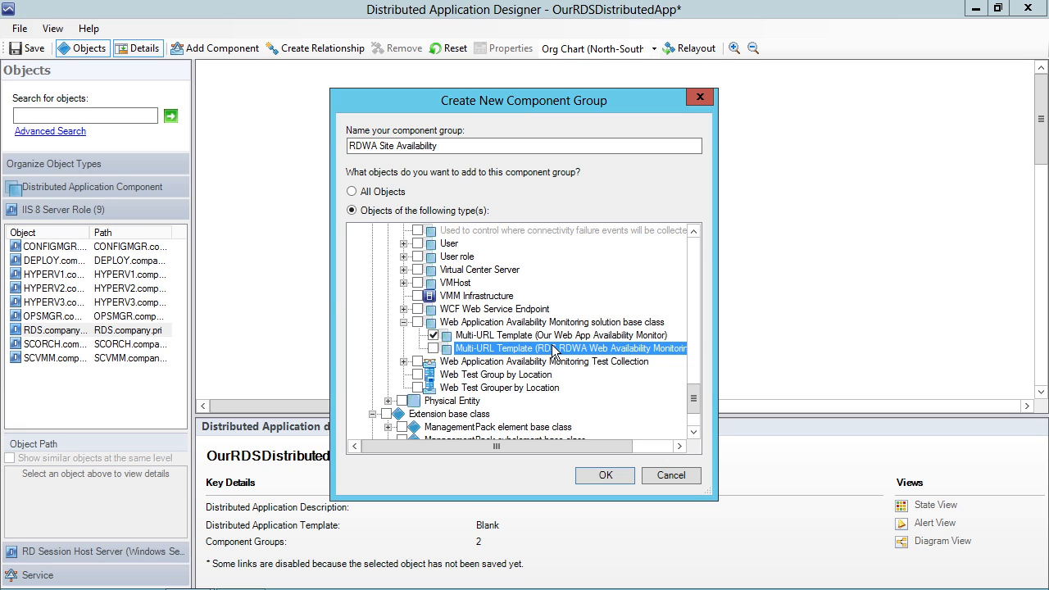
{"action": "left_click", "coordinate": [561, 336]}
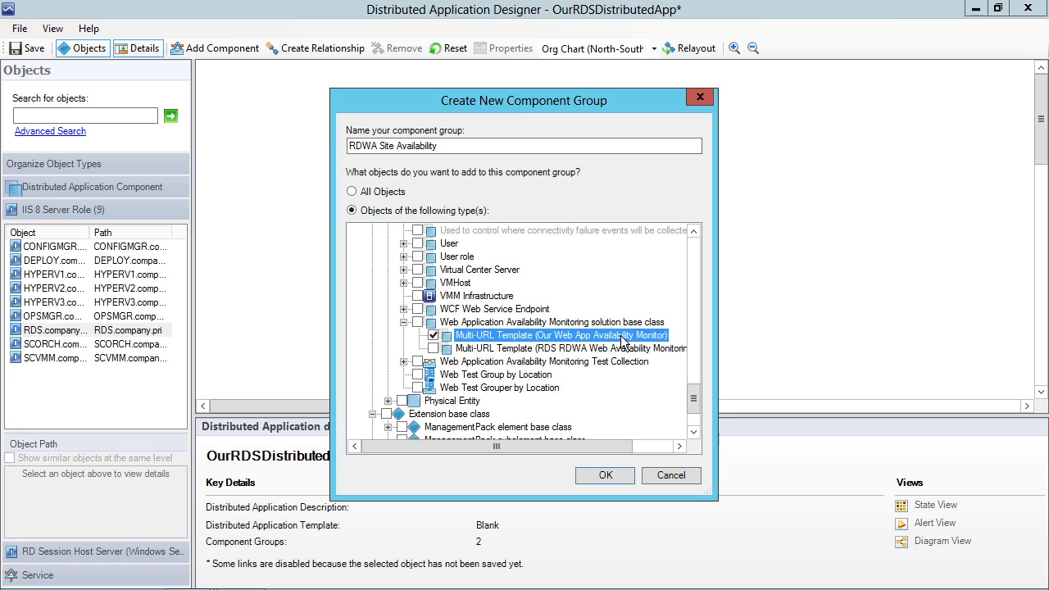
{"action": "left_click", "coordinate": [605, 475]}
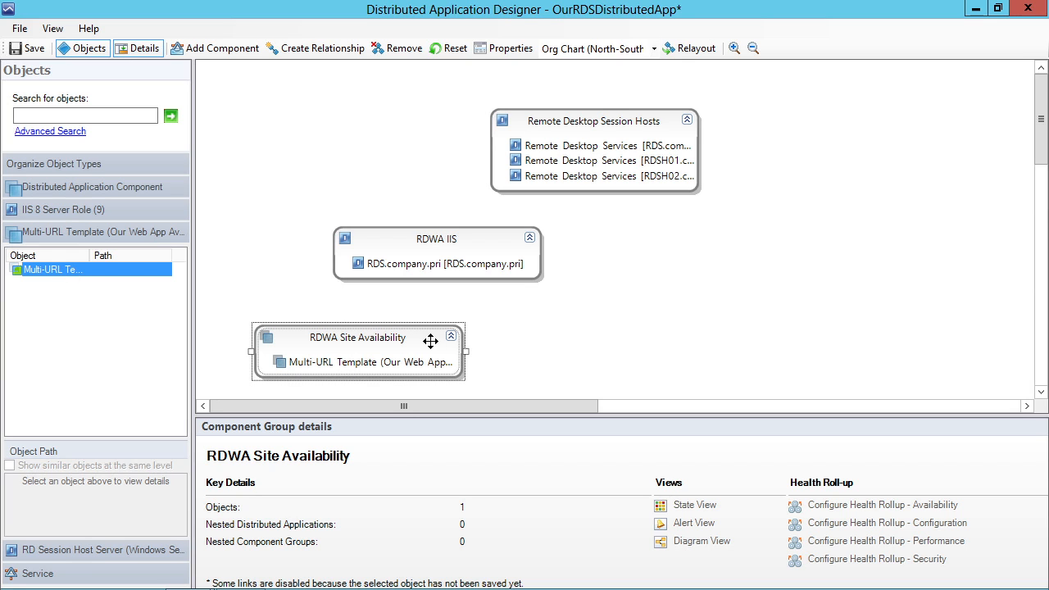
{"action": "mouse_move", "coordinate": [385, 336]}
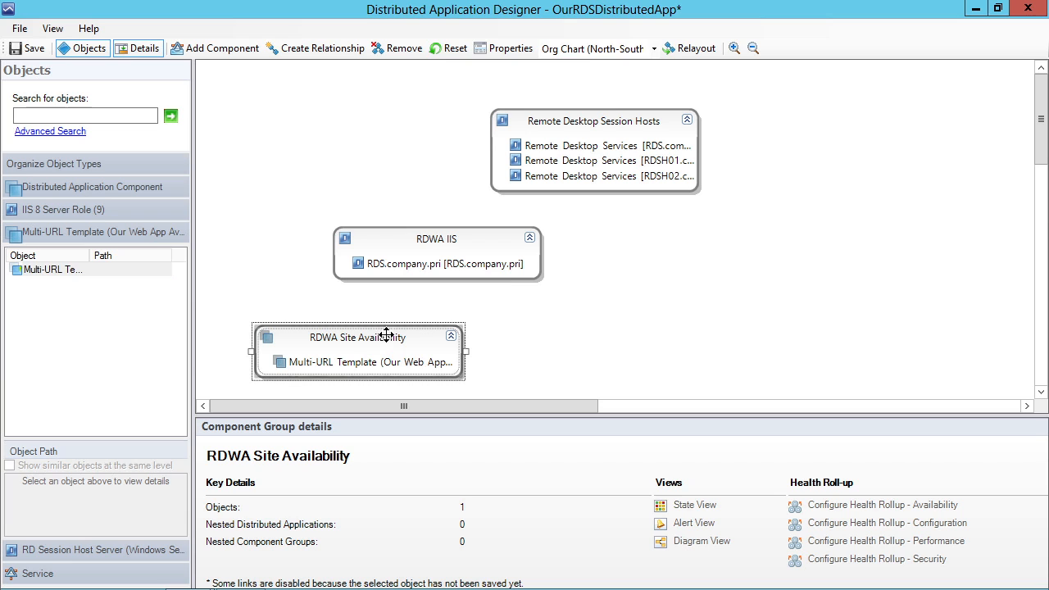
Drag the RDWA Site Availability group below and right of RDWA IIS.
{"action": "left_click_drag", "start_coordinate": [358, 337], "coordinate": [614, 317]}
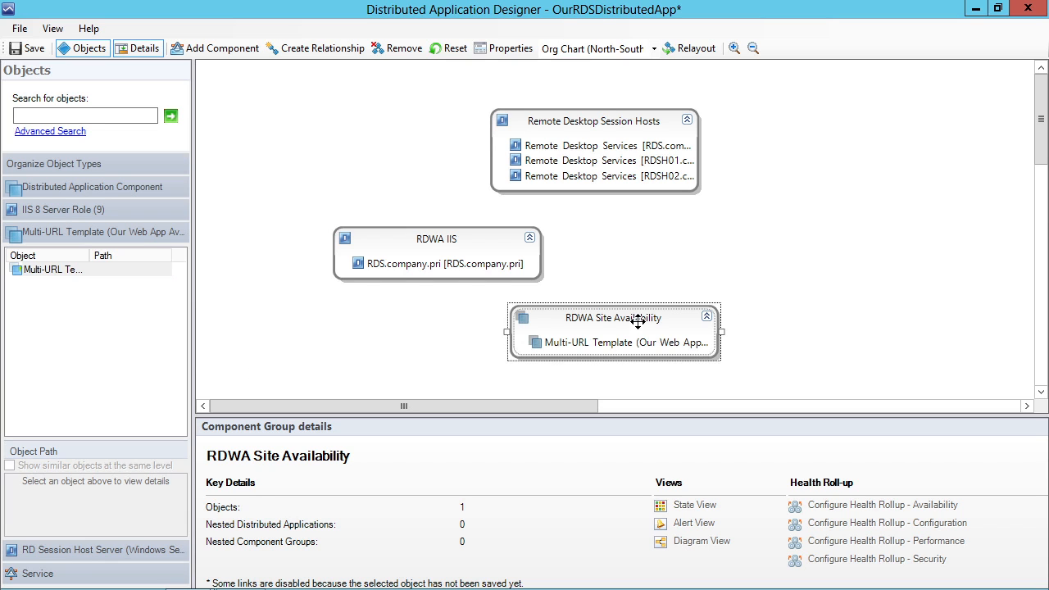
{"action": "mouse_move", "coordinate": [662, 302]}
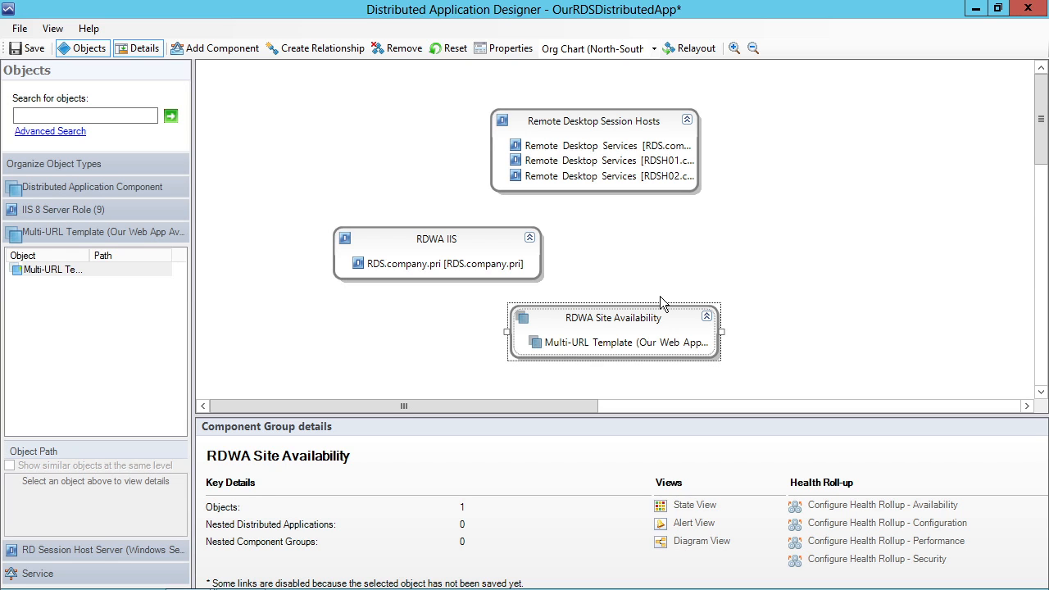
{"action": "mouse_move", "coordinate": [465, 272]}
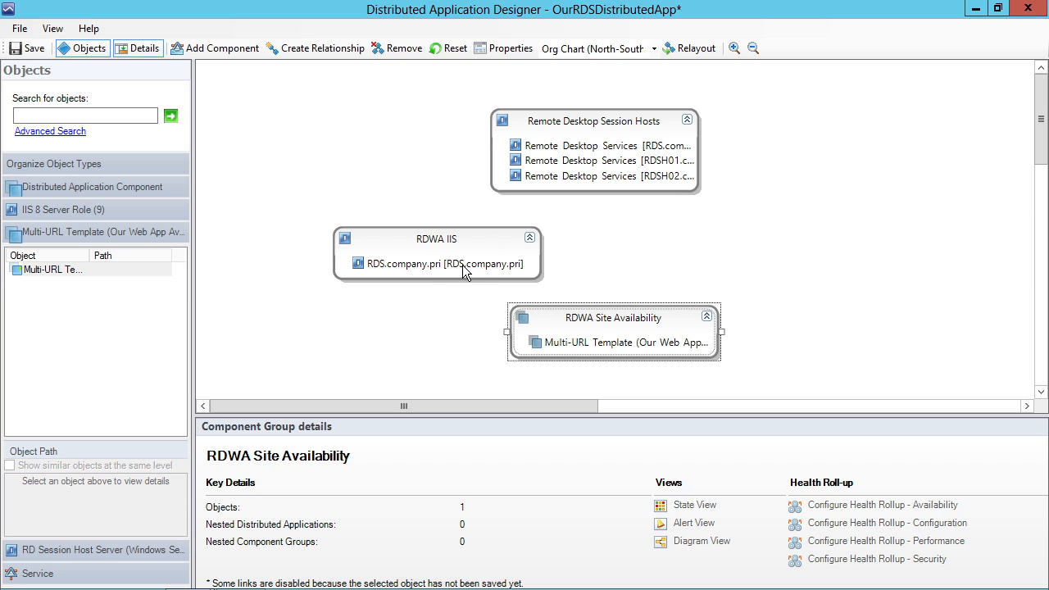
{"action": "mouse_move", "coordinate": [617, 326]}
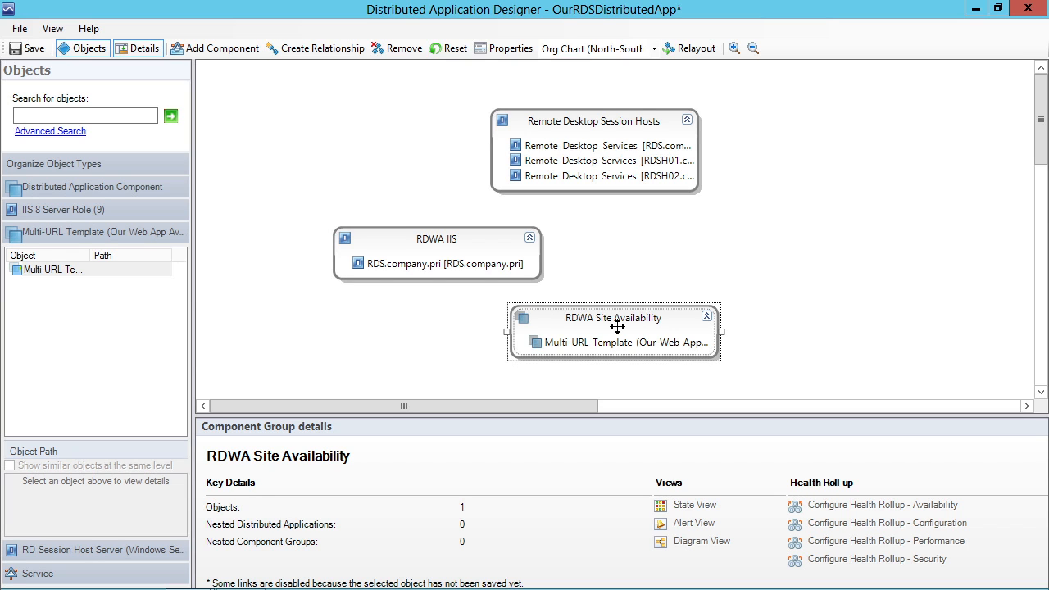
{"action": "mouse_move", "coordinate": [635, 339]}
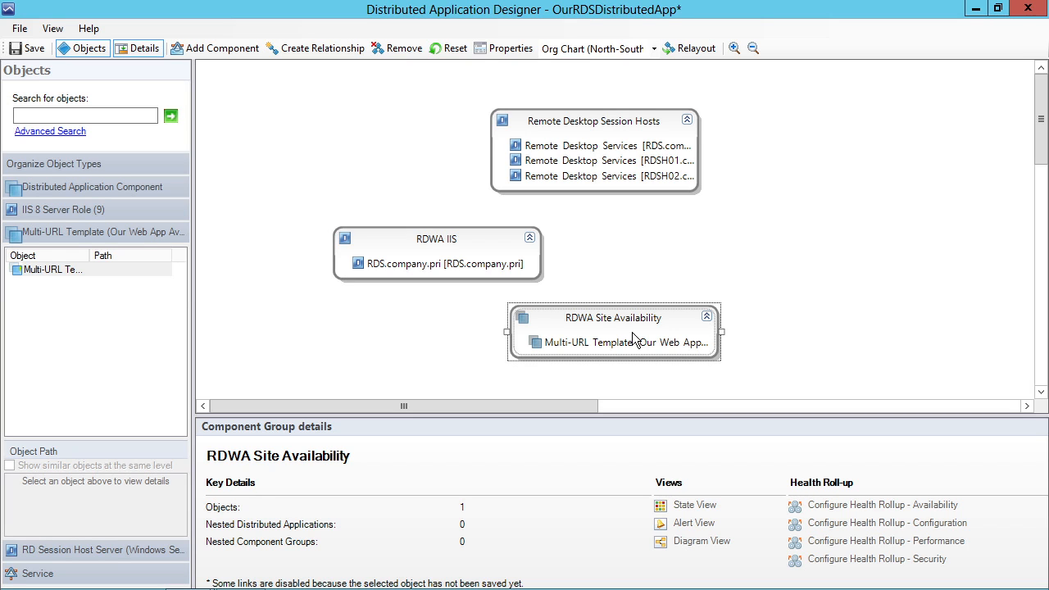
{"action": "mouse_move", "coordinate": [215, 48]}
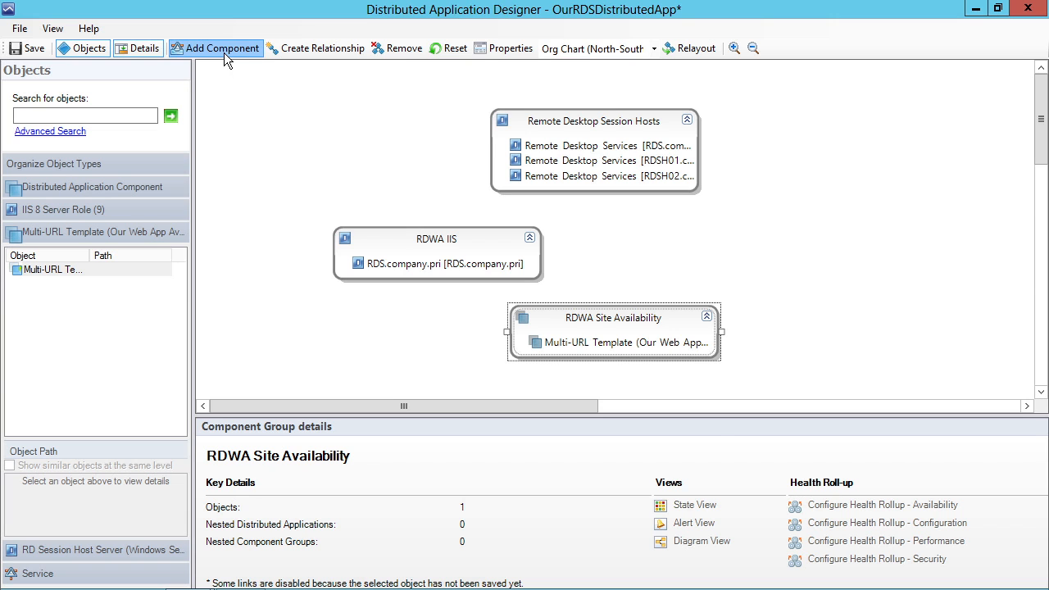
Create a '192.168.1.1 Router Connection' group restricted to Network Adapter Interface objects.
{"action": "left_click", "coordinate": [215, 47]}
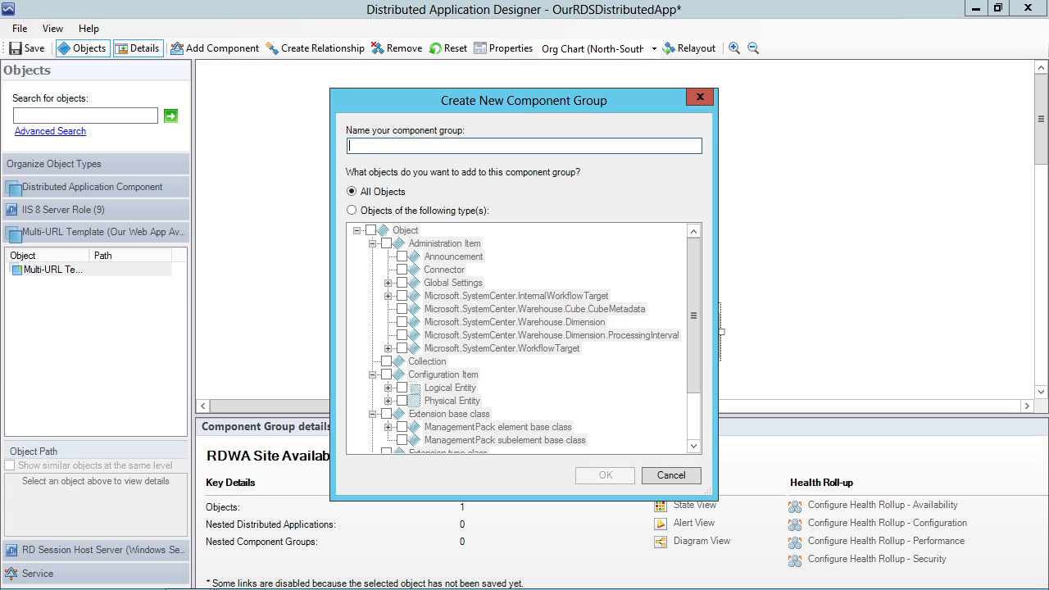
{"action": "type", "text": "192.168.1.1"}
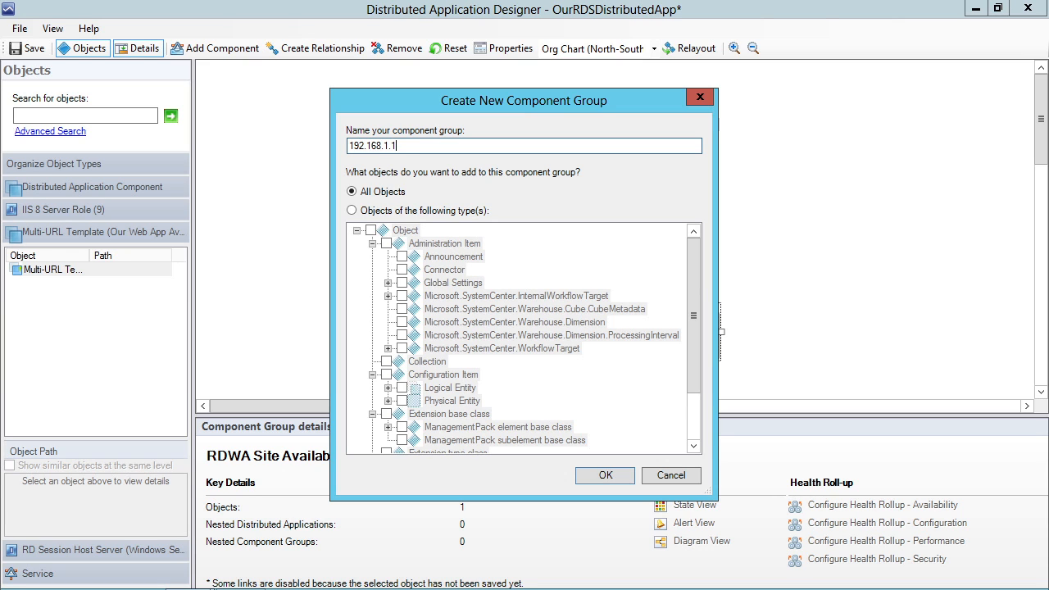
{"action": "type", "text": "Router Connec"}
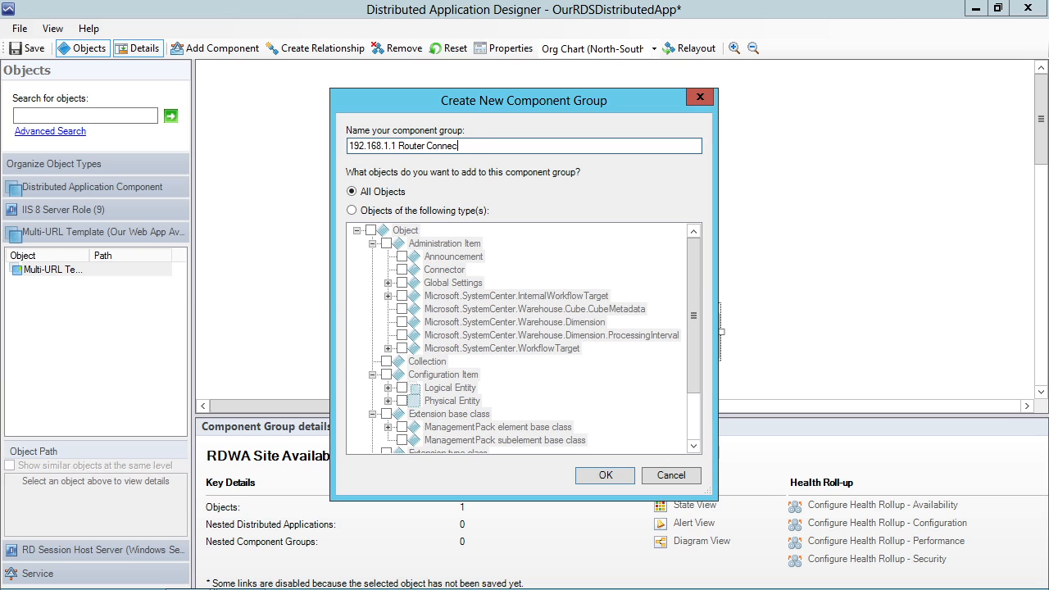
{"action": "left_click", "coordinate": [351, 210]}
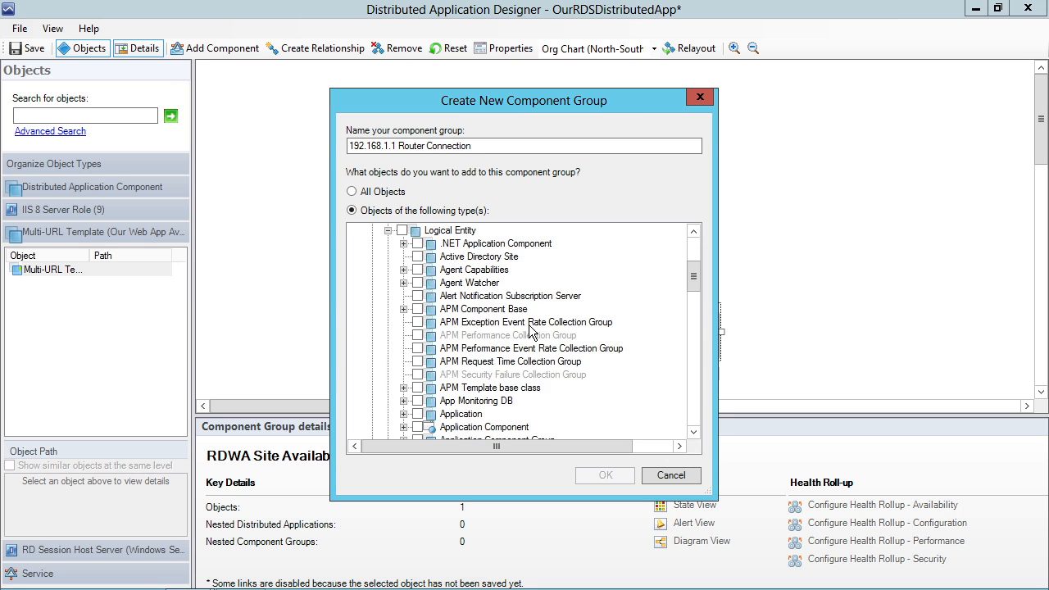
{"action": "scroll", "scroll_direction": "down", "scroll_amount": 3}
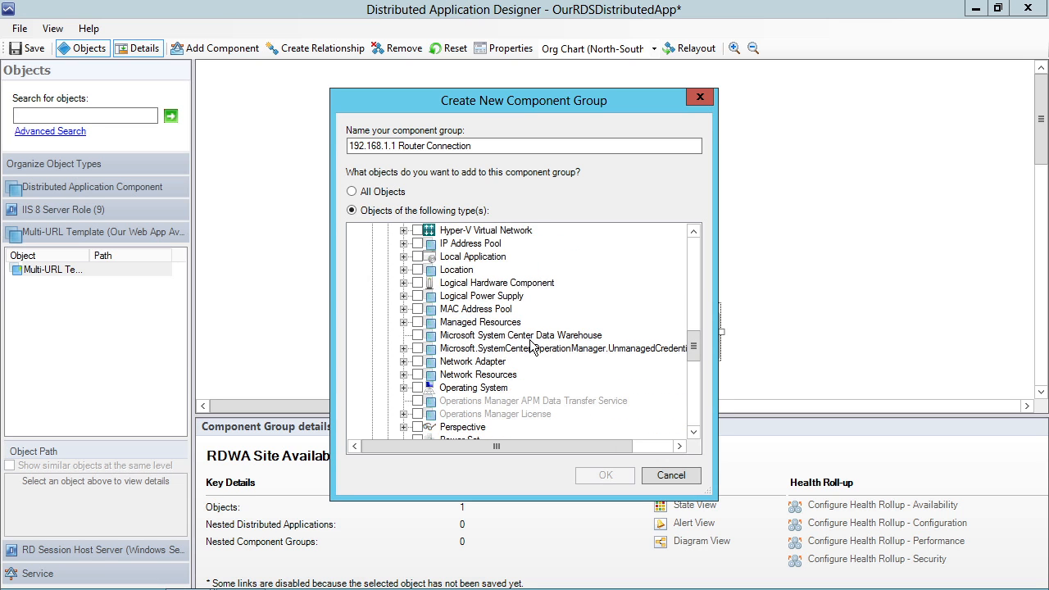
{"action": "left_click", "coordinate": [405, 361]}
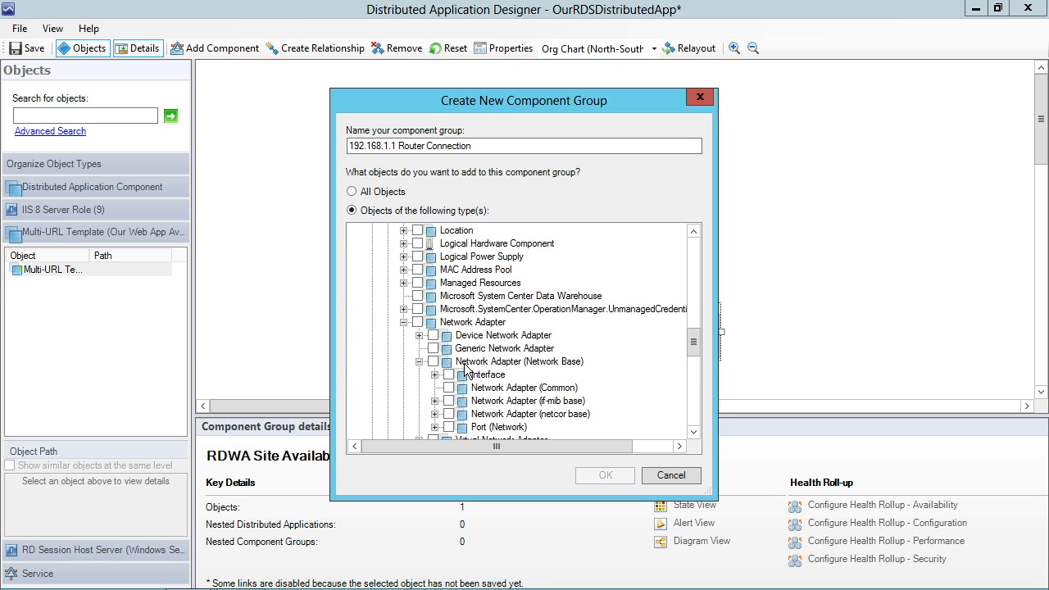
{"action": "scroll", "scroll_direction": "down", "scroll_amount": 3}
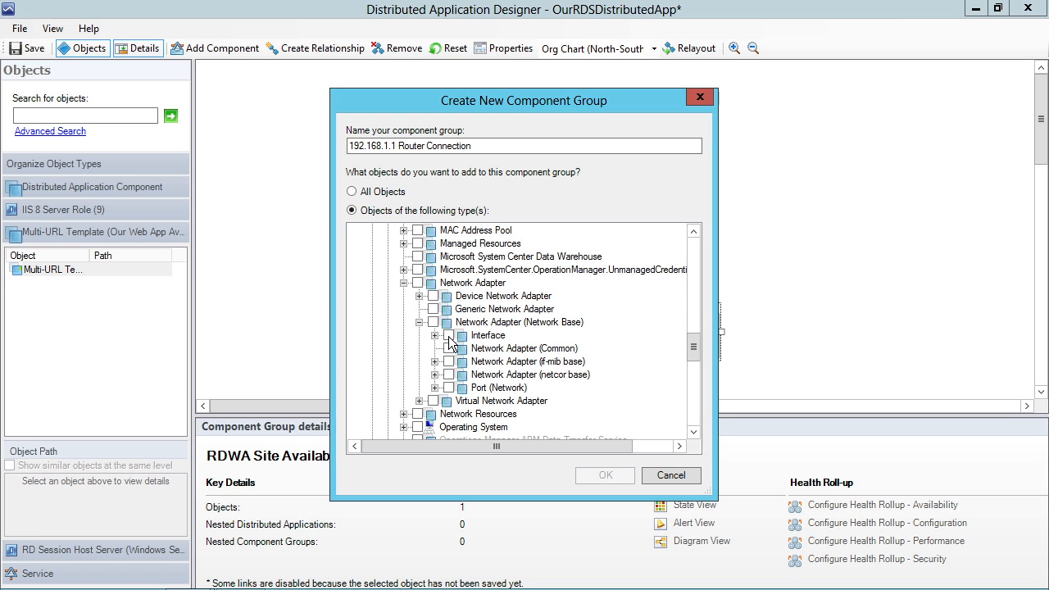
{"action": "left_click", "coordinate": [448, 335]}
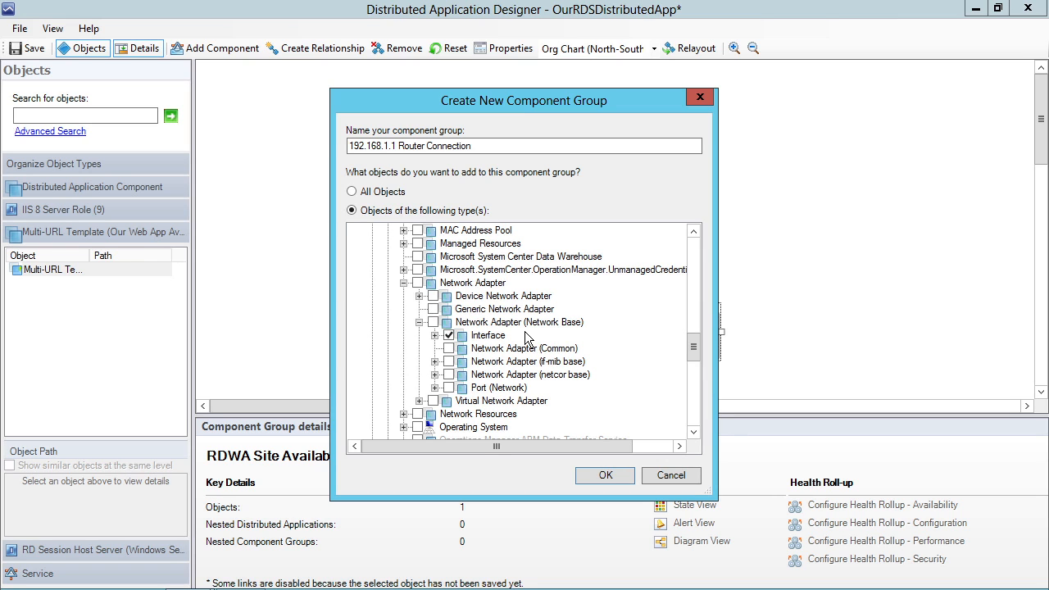
{"action": "mouse_move", "coordinate": [564, 391]}
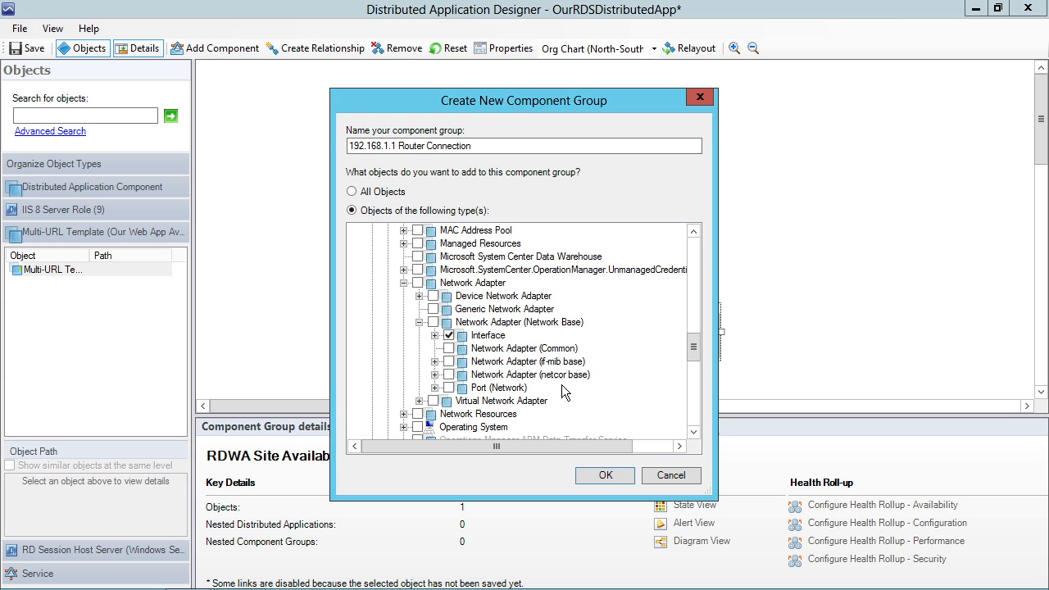
{"action": "left_click", "coordinate": [605, 476]}
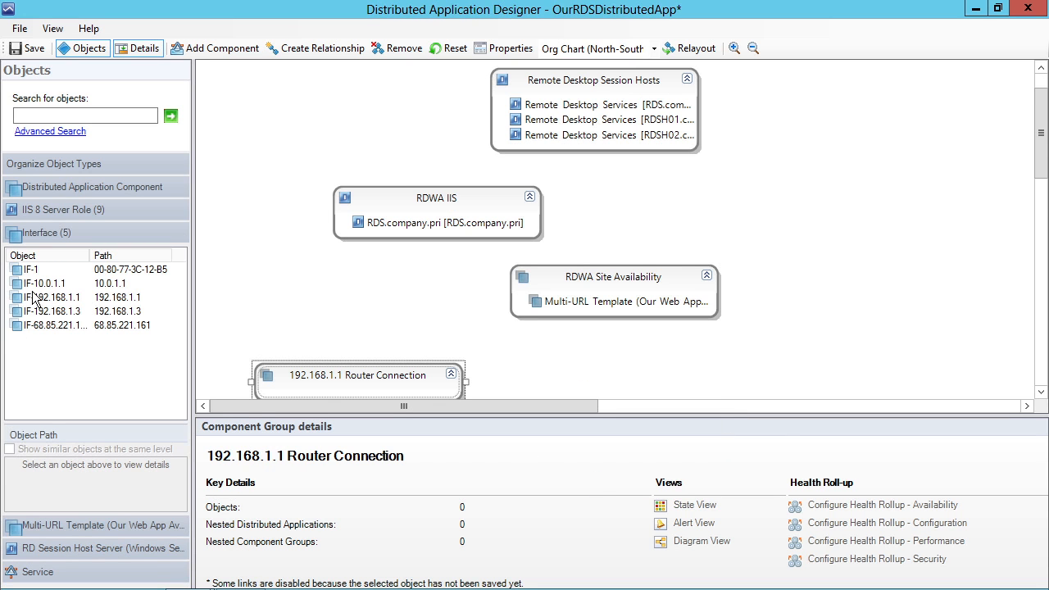
{"action": "mouse_move", "coordinate": [66, 328]}
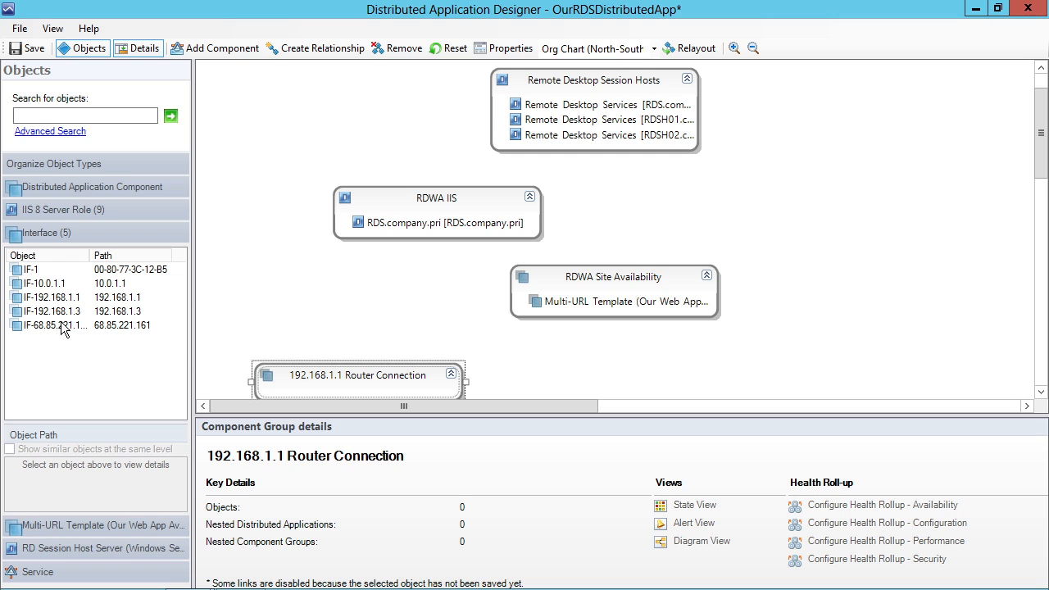
Add the IF-192.168.1.1 interface and place the group beneath RDWA Site Availability.
{"action": "left_click", "coordinate": [52, 297]}
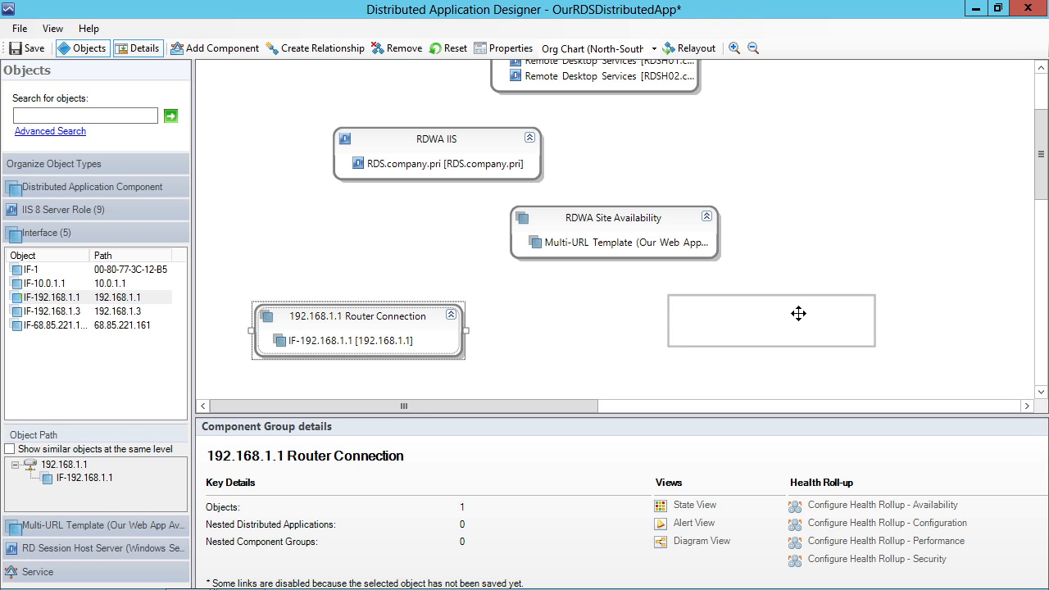
{"action": "left_click_drag", "start_coordinate": [359, 331], "coordinate": [770, 320]}
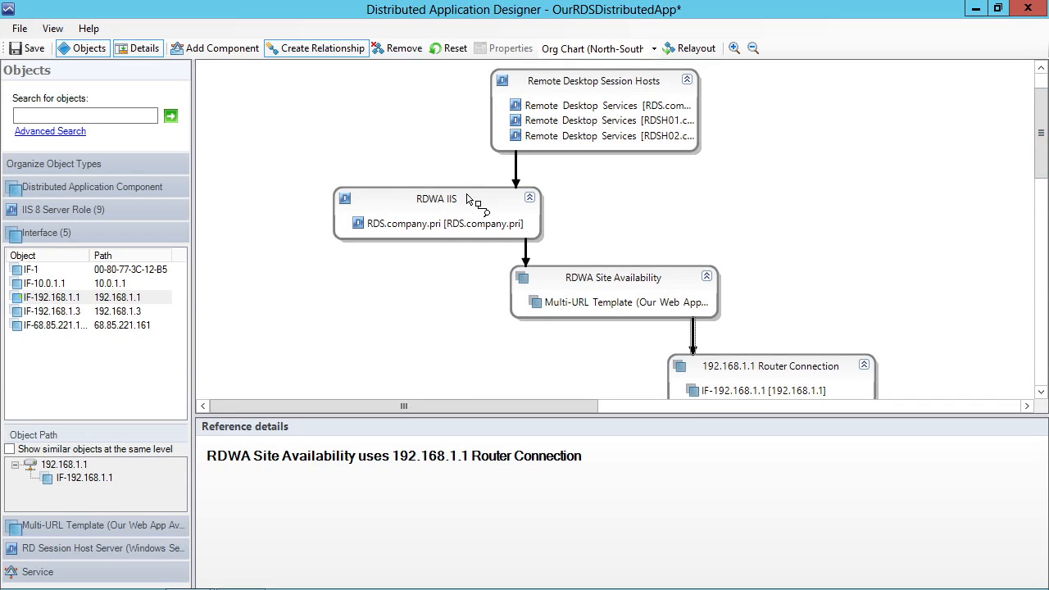
{"action": "mouse_move", "coordinate": [715, 289]}
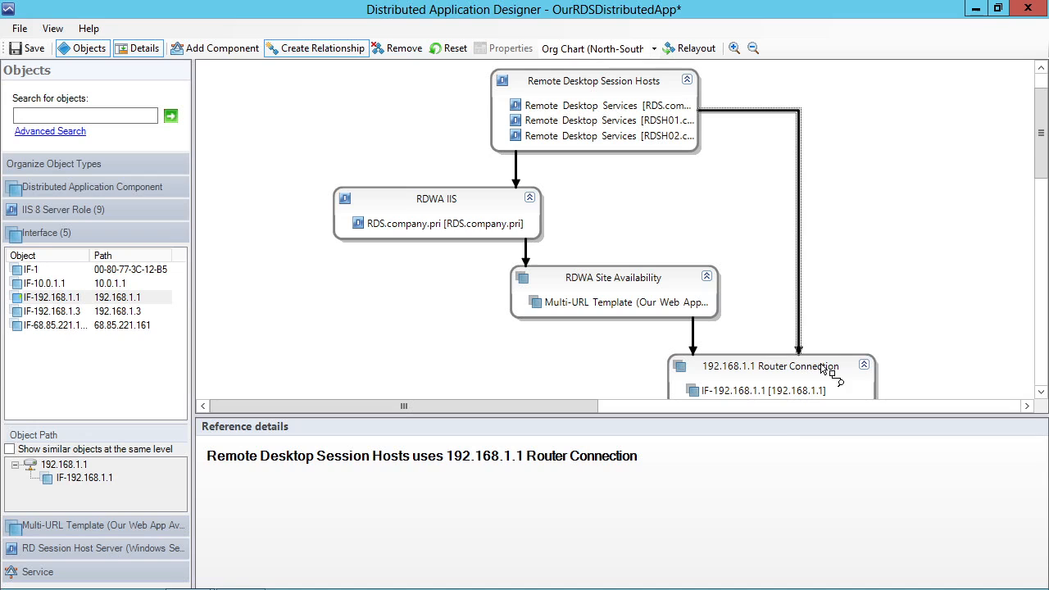
Relayout the diagram so the four linked groups stack into a column.
{"action": "left_click", "coordinate": [696, 48]}
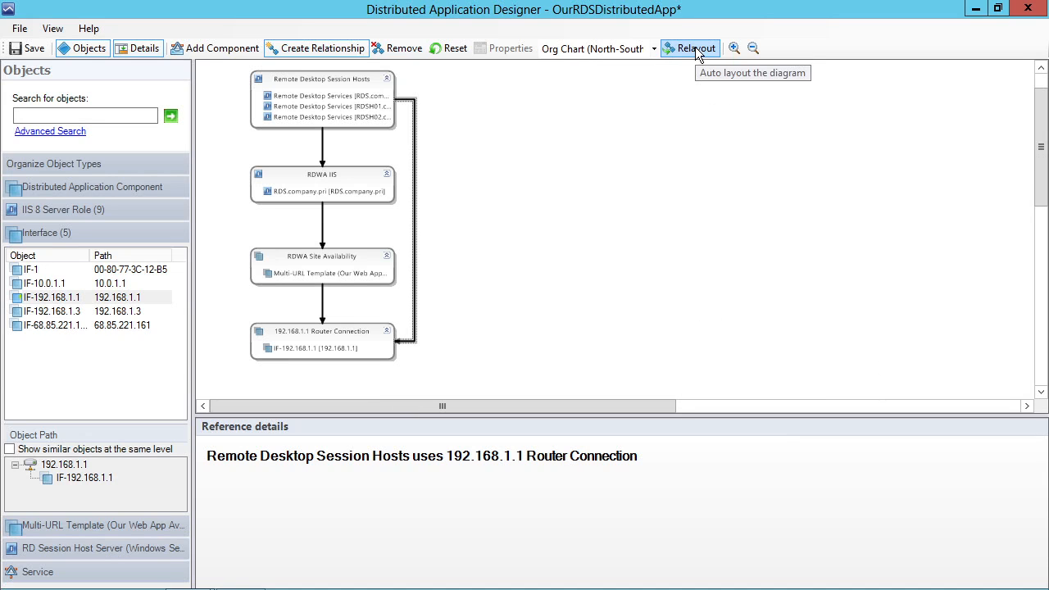
{"action": "mouse_move", "coordinate": [677, 201]}
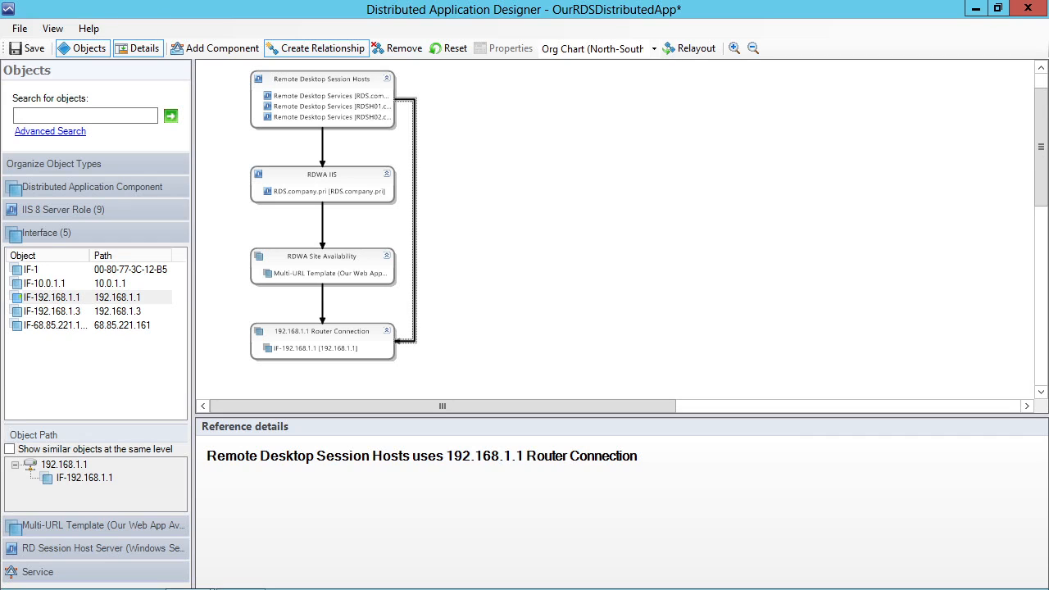
Save the OurRDSDistributedApp distributed application from the toolbar.
{"action": "left_click", "coordinate": [31, 48]}
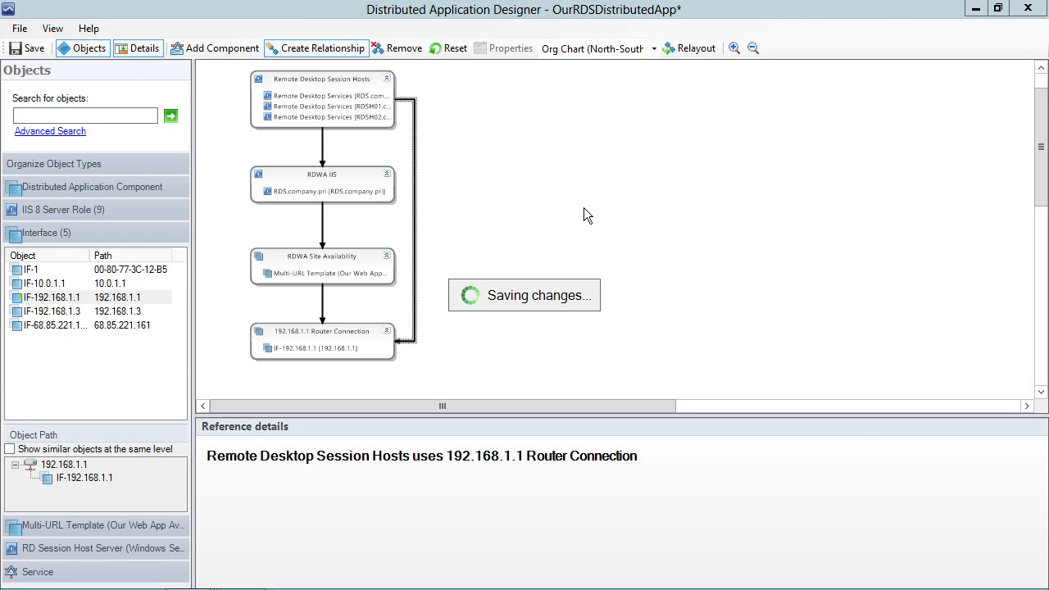